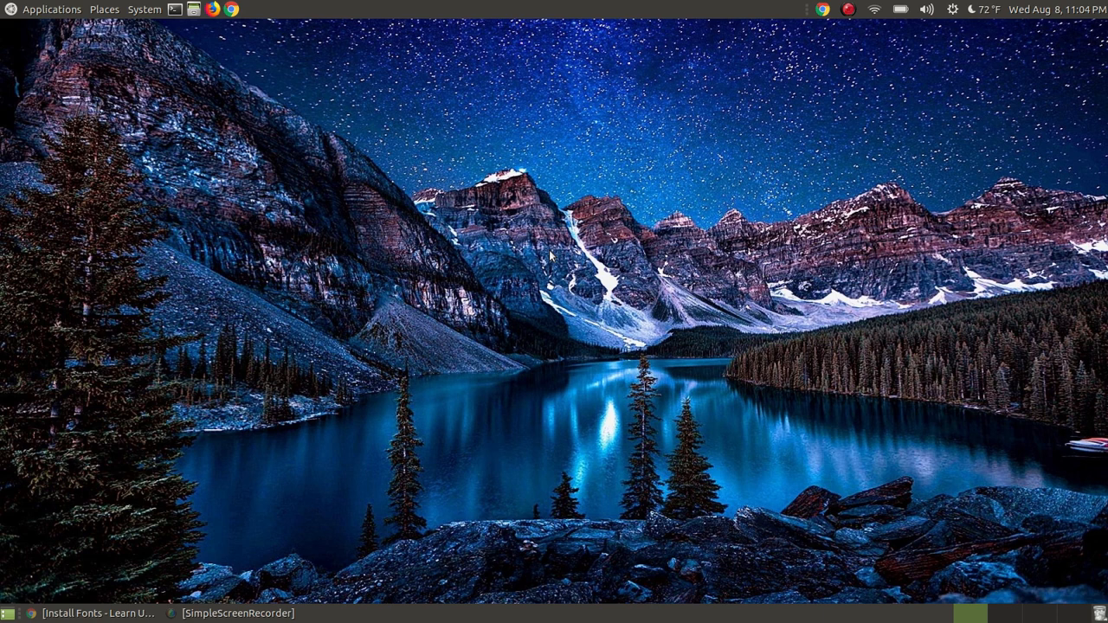
mouse_move(335, 357)
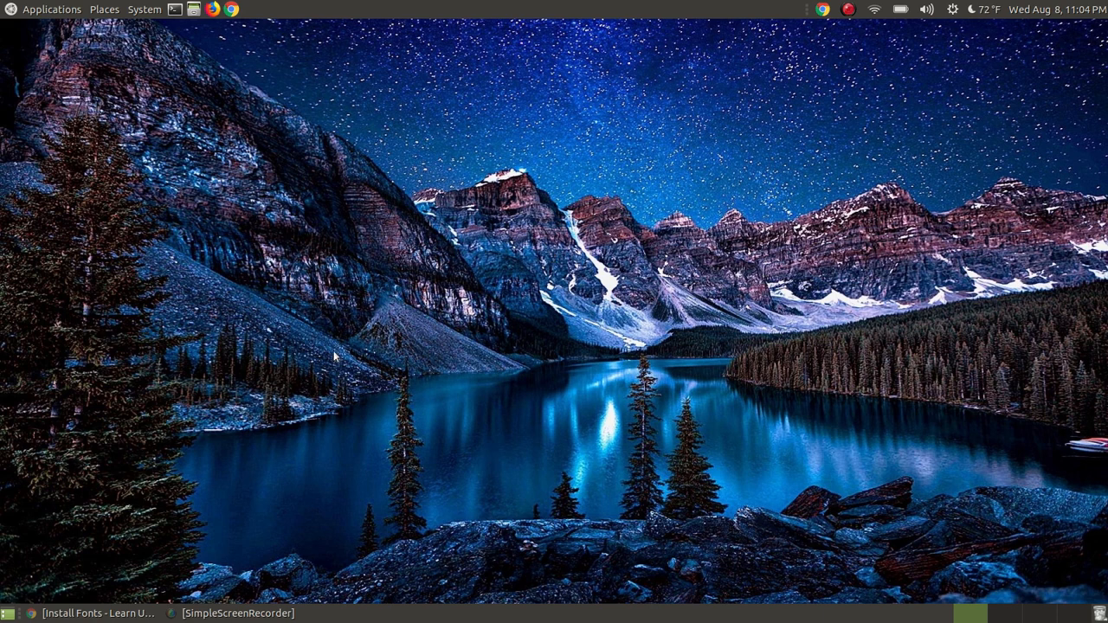
mouse_move(326, 352)
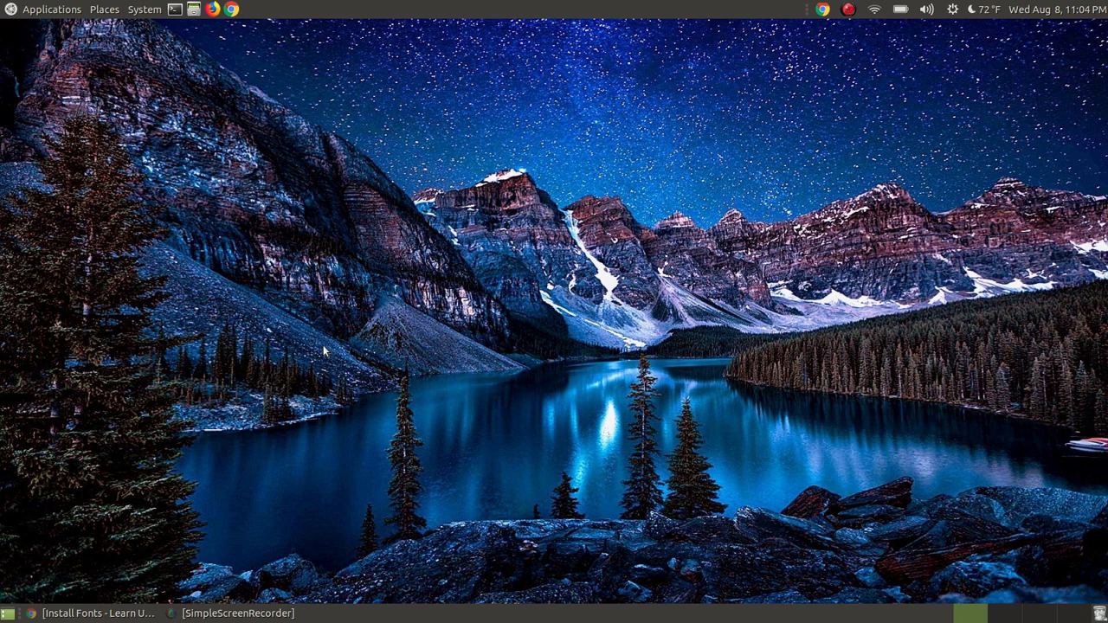
mouse_move(281, 347)
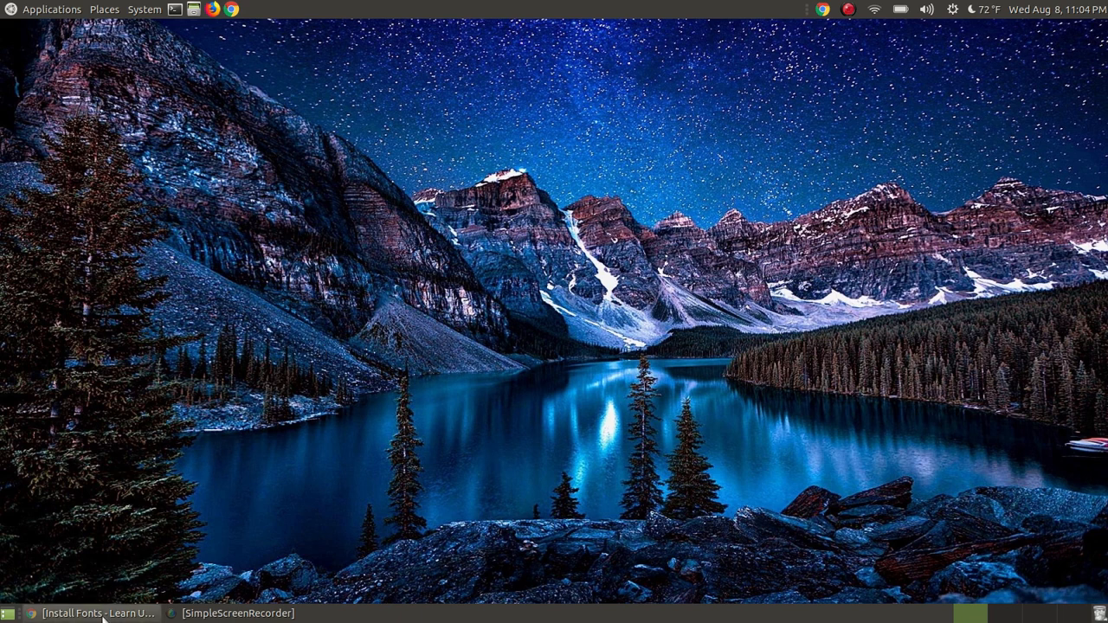
Bring up the Install Fonts guide and scroll to its core font list and How to Install steps
left_click(96, 613)
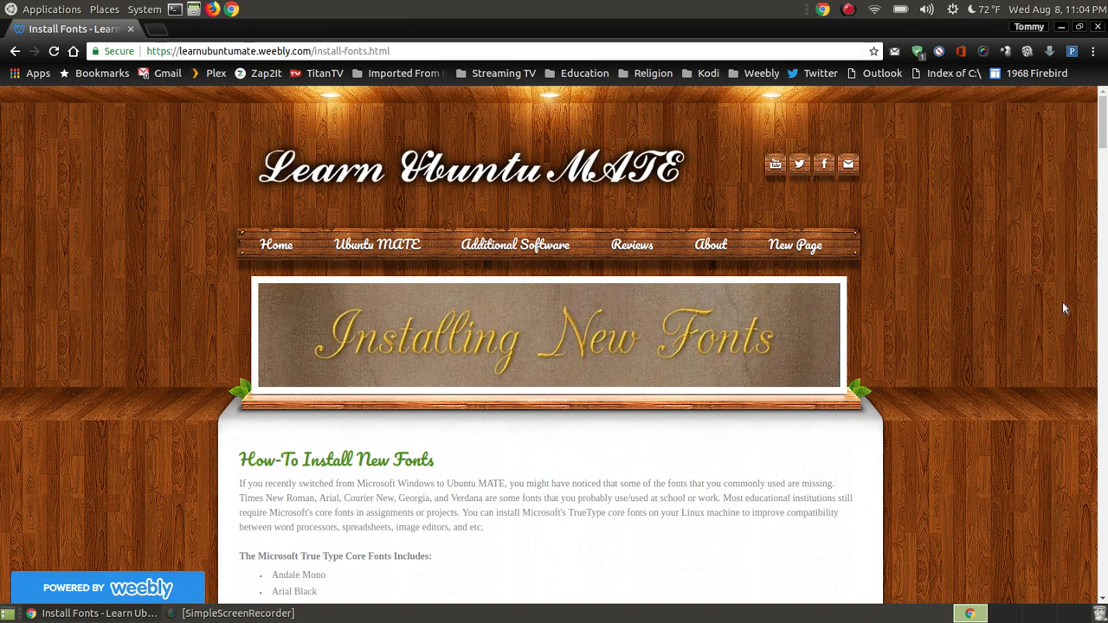
scroll("down", 3)
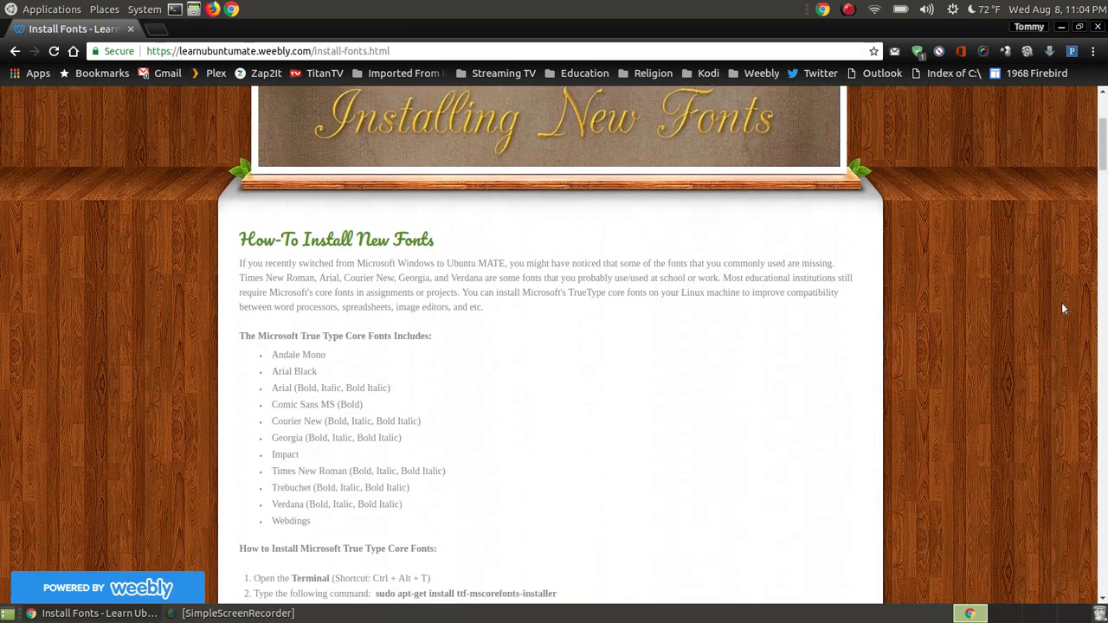
scroll("down", 3)
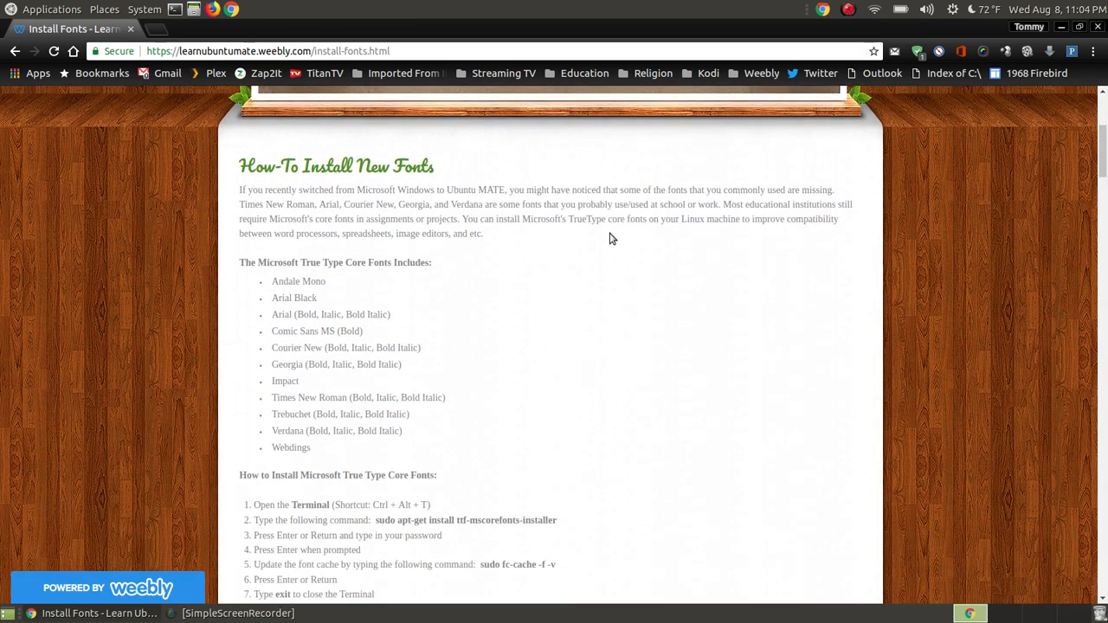
mouse_move(371, 301)
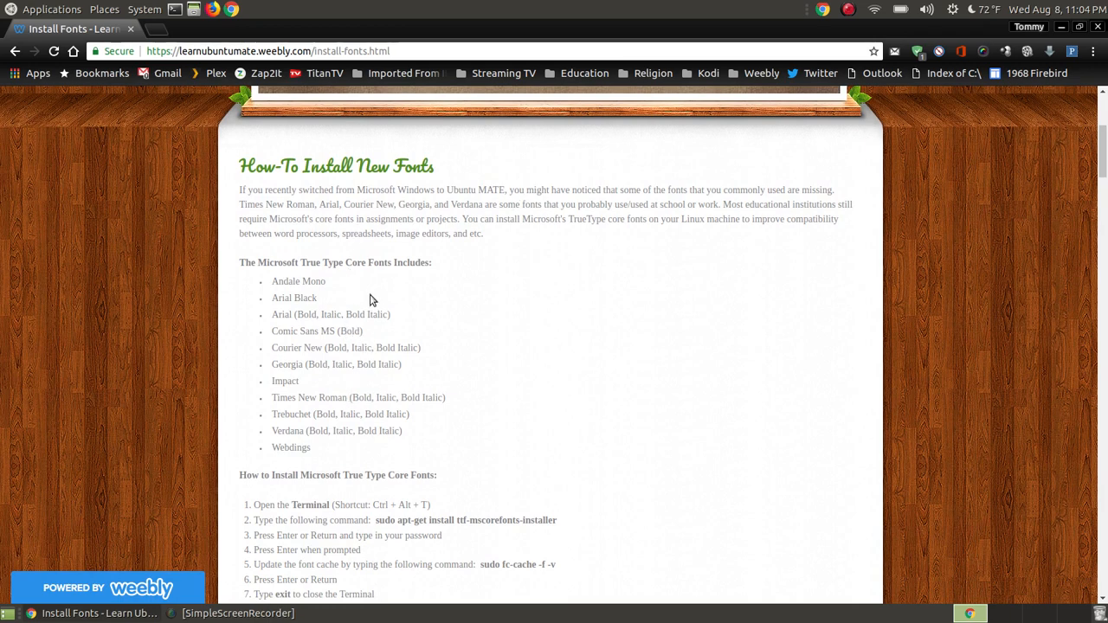
mouse_move(364, 272)
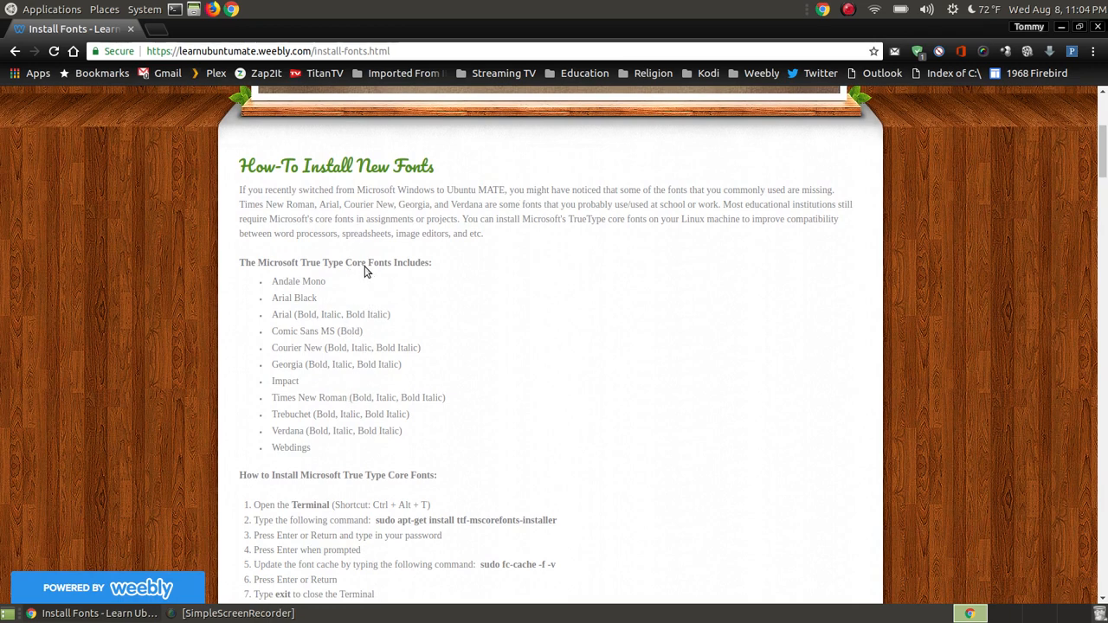
mouse_move(345, 319)
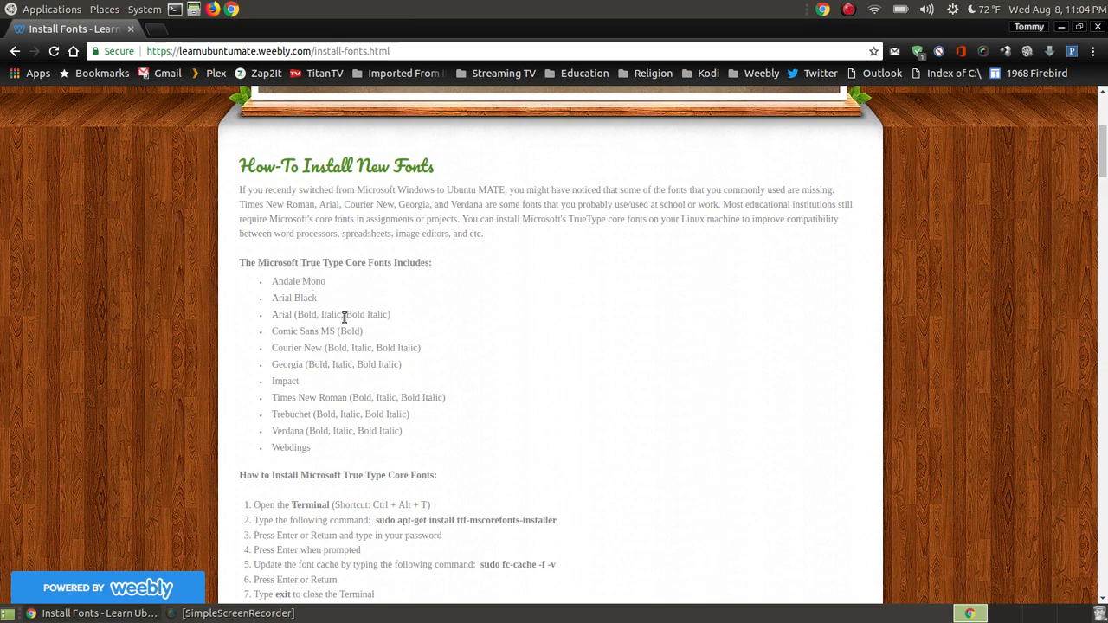
scroll("down", 3)
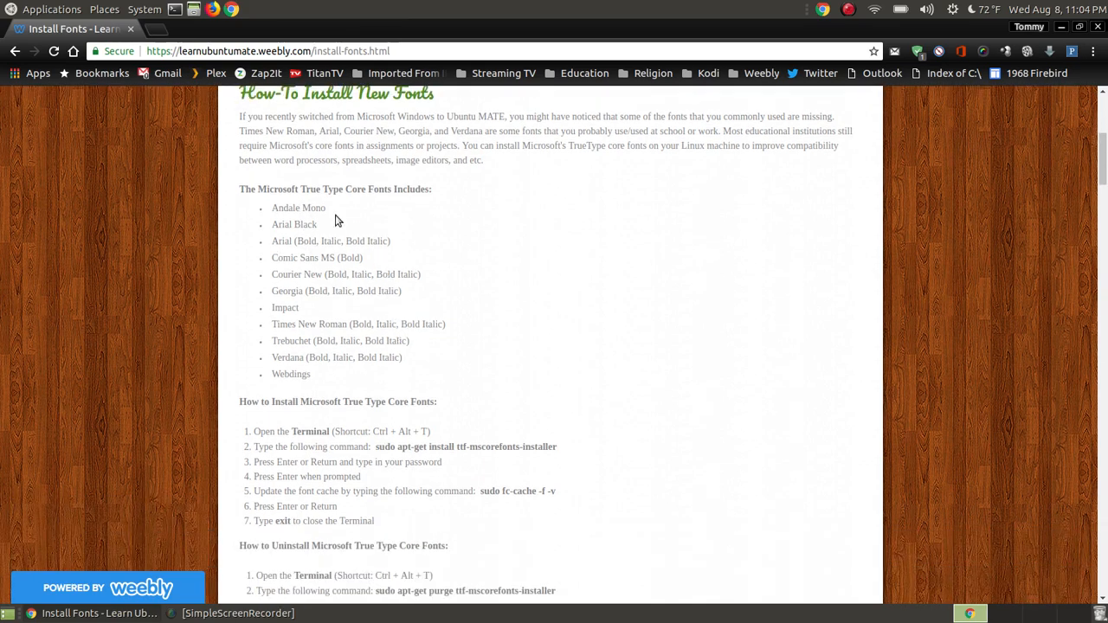
mouse_move(485, 256)
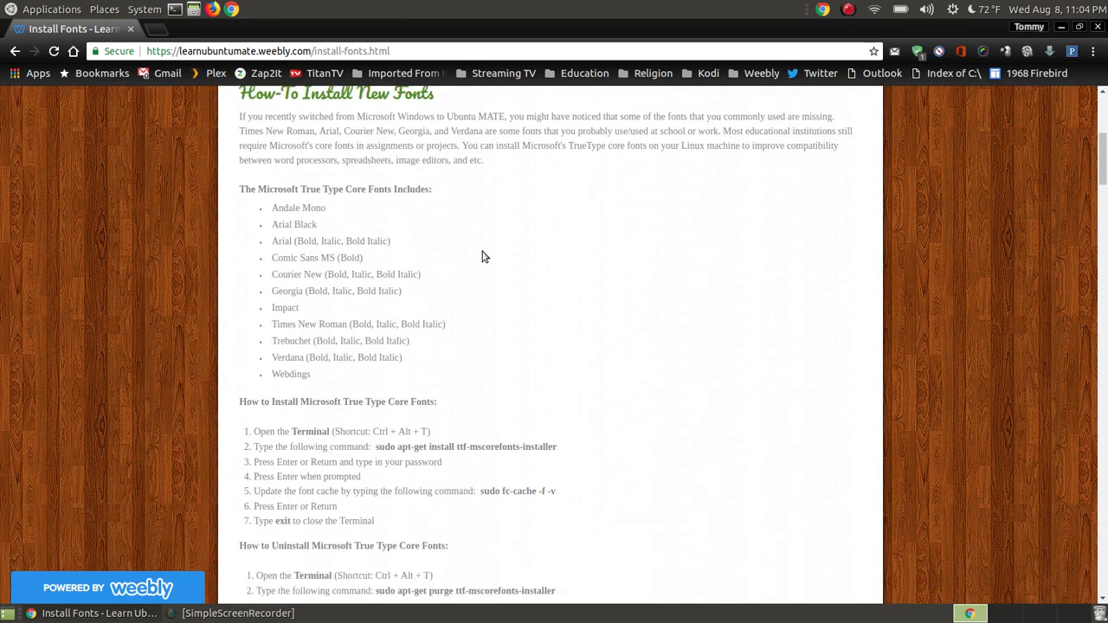
mouse_move(355, 322)
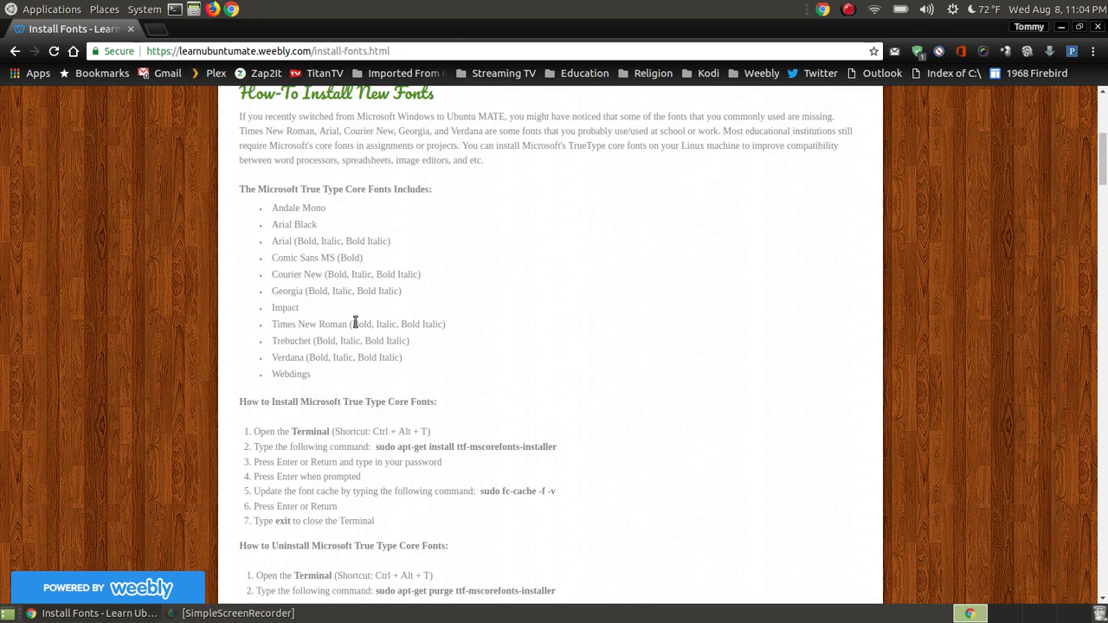
mouse_move(322, 278)
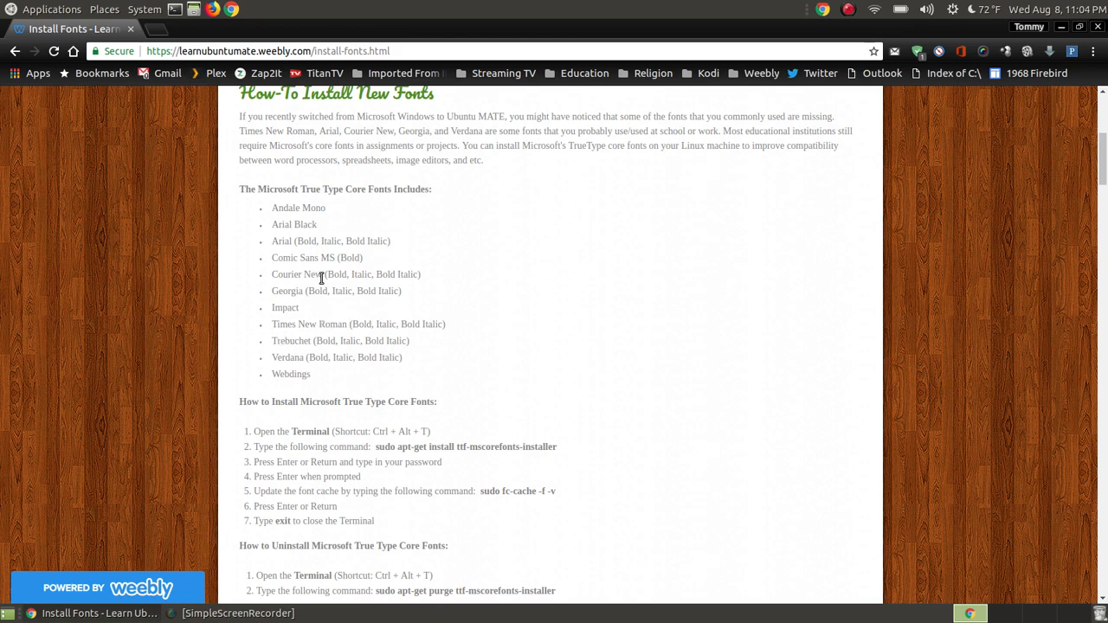
mouse_move(302, 368)
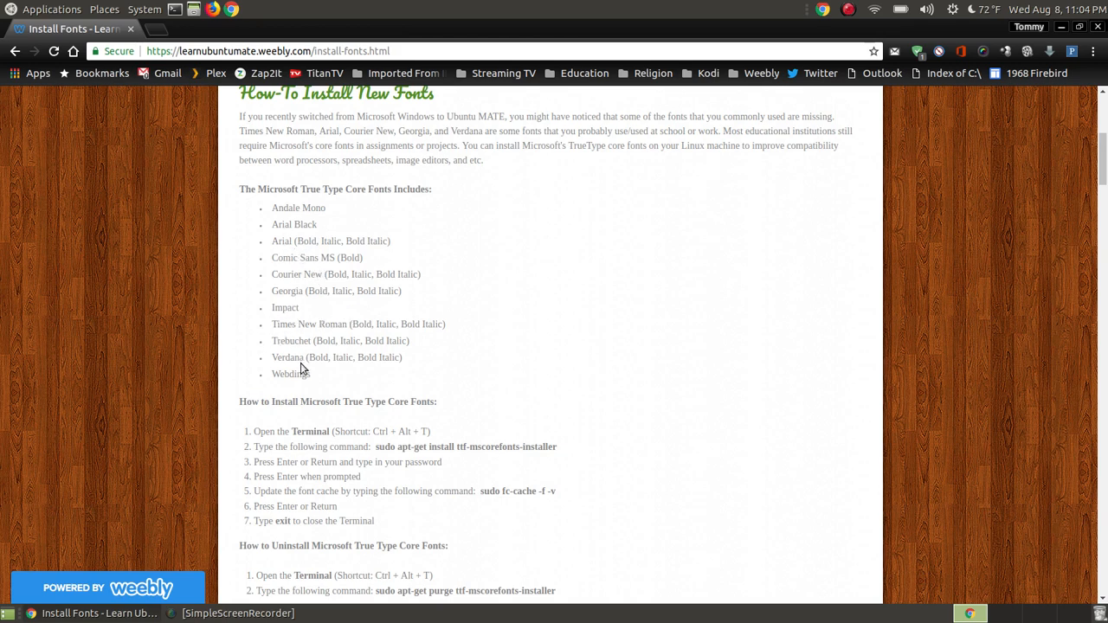
scroll("down", 3)
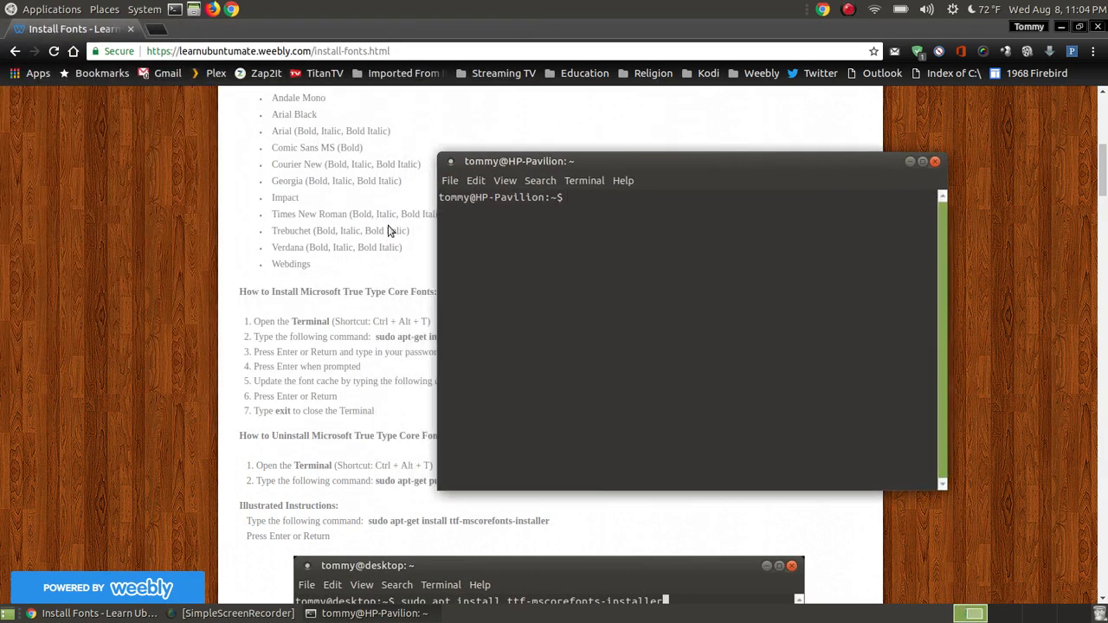
Copy 'sudo apt-get install ttf-mscorefonts-installer' from the guide into the terminal and run it
left_click(934, 161)
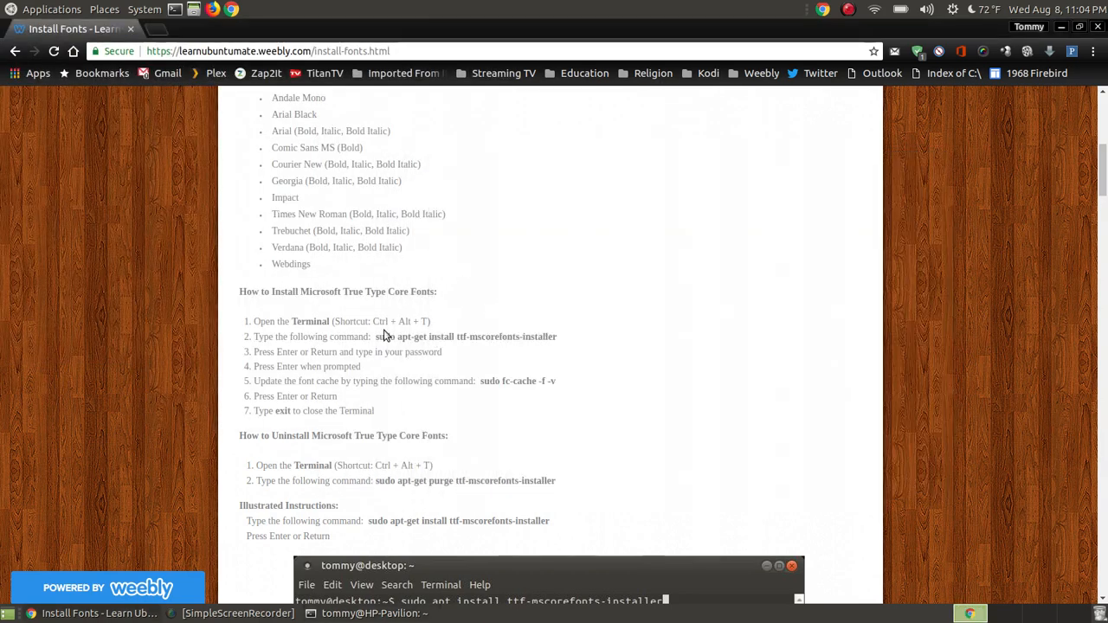
double_click(544, 336)
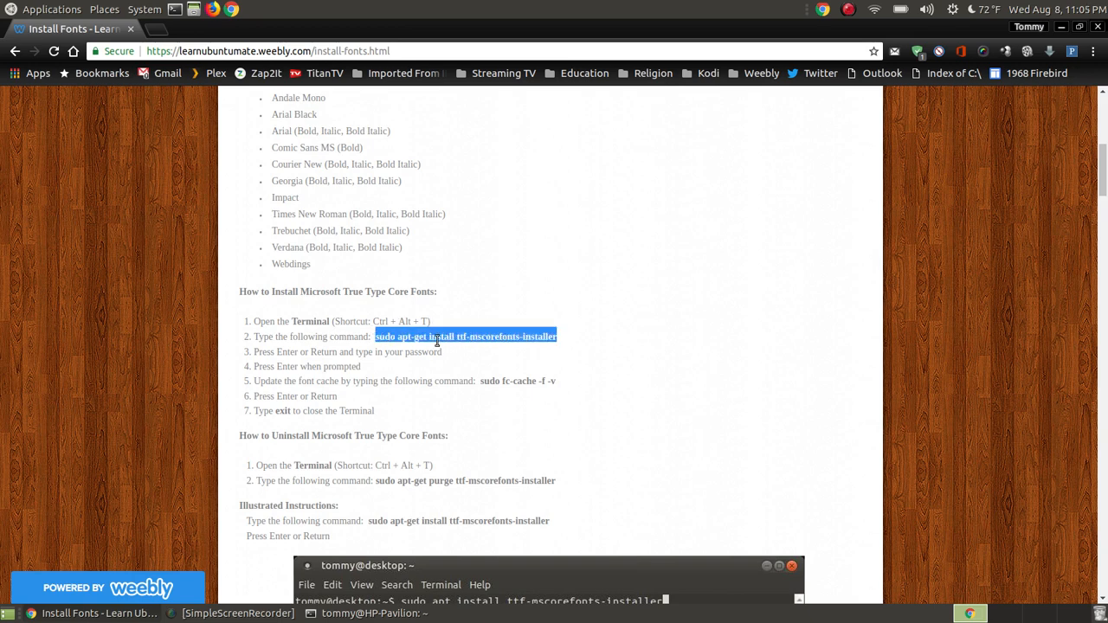
right_click(466, 337)
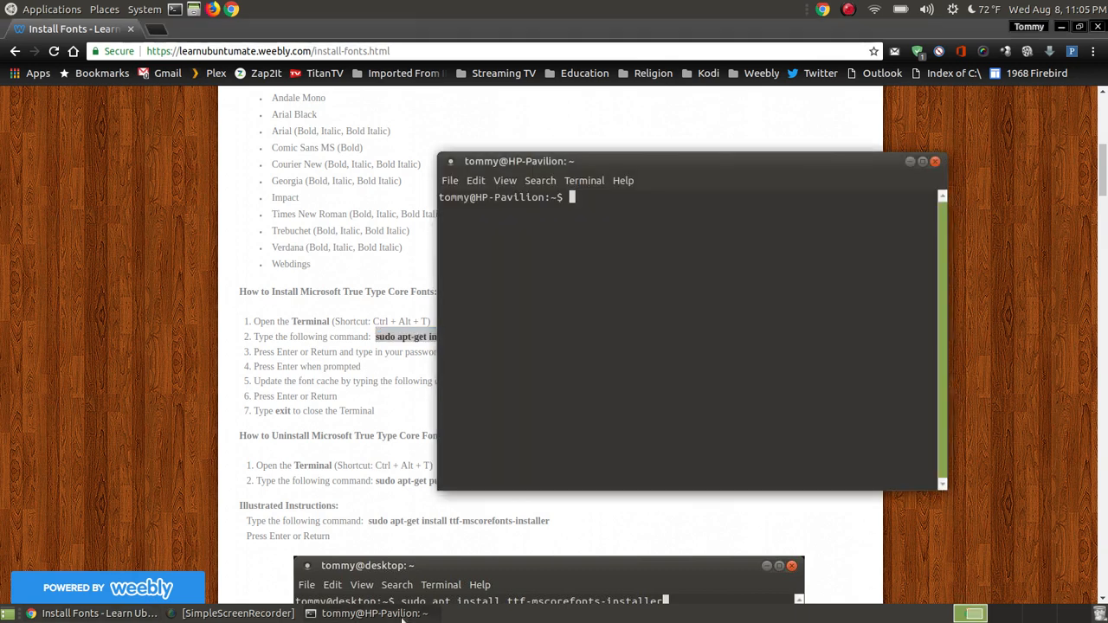
right_click(632, 312)
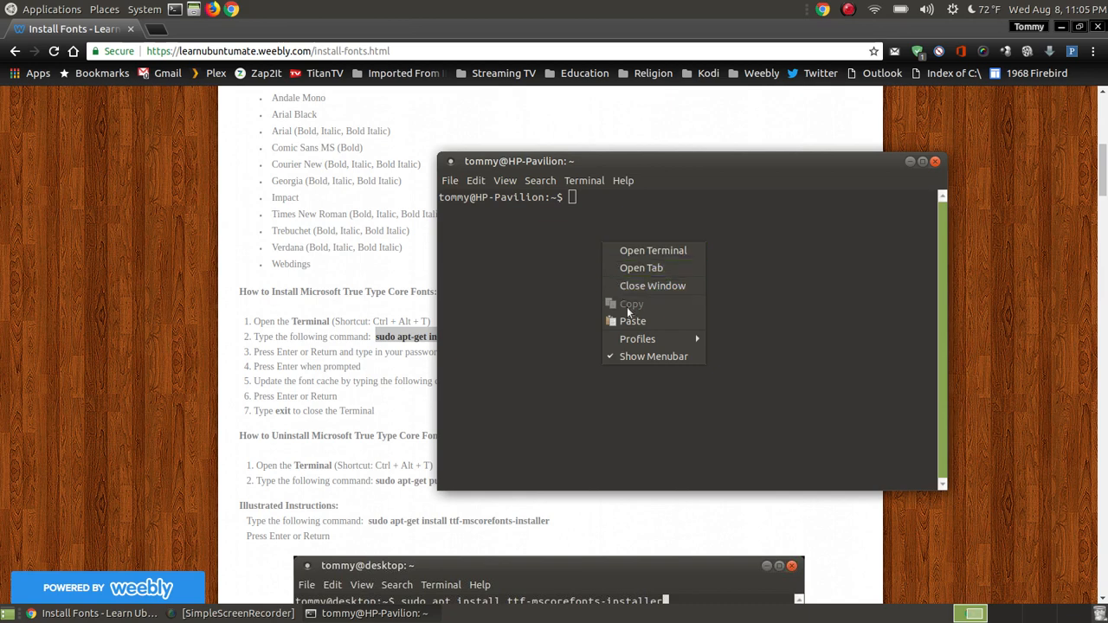
left_click(632, 321)
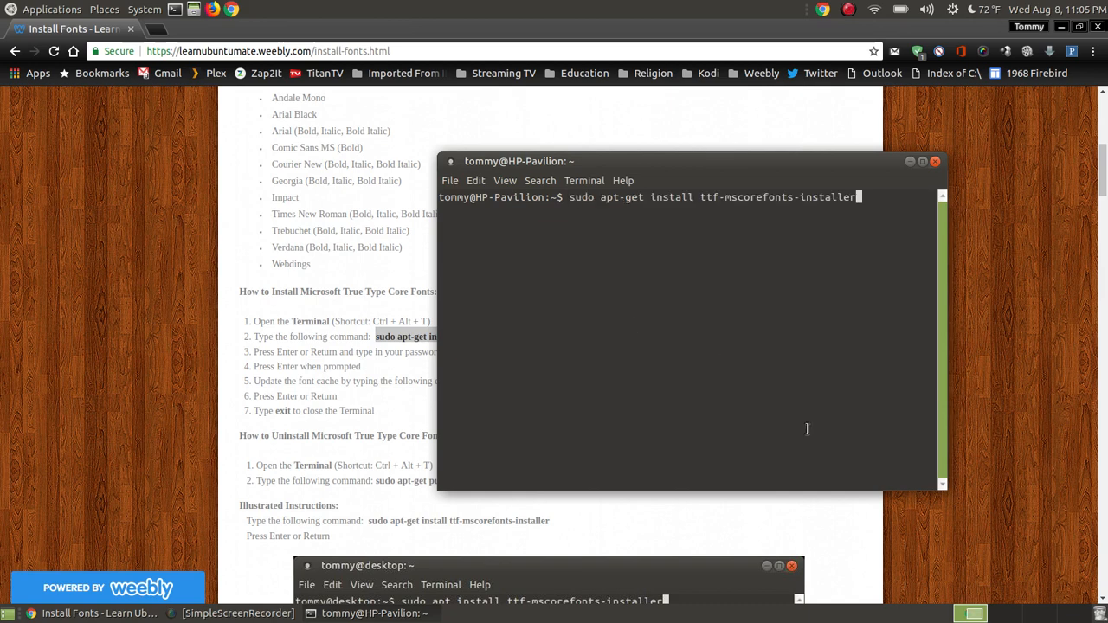
key("Return")
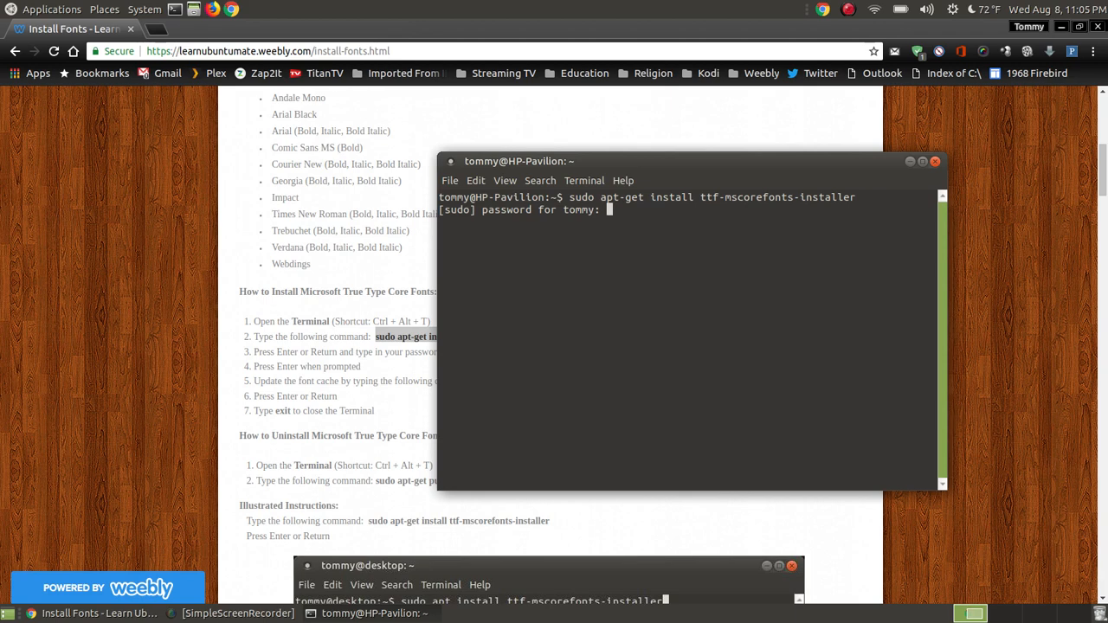
Submit the sudo password and acknowledge the Microsoft EULA text with Ok
key("Return")
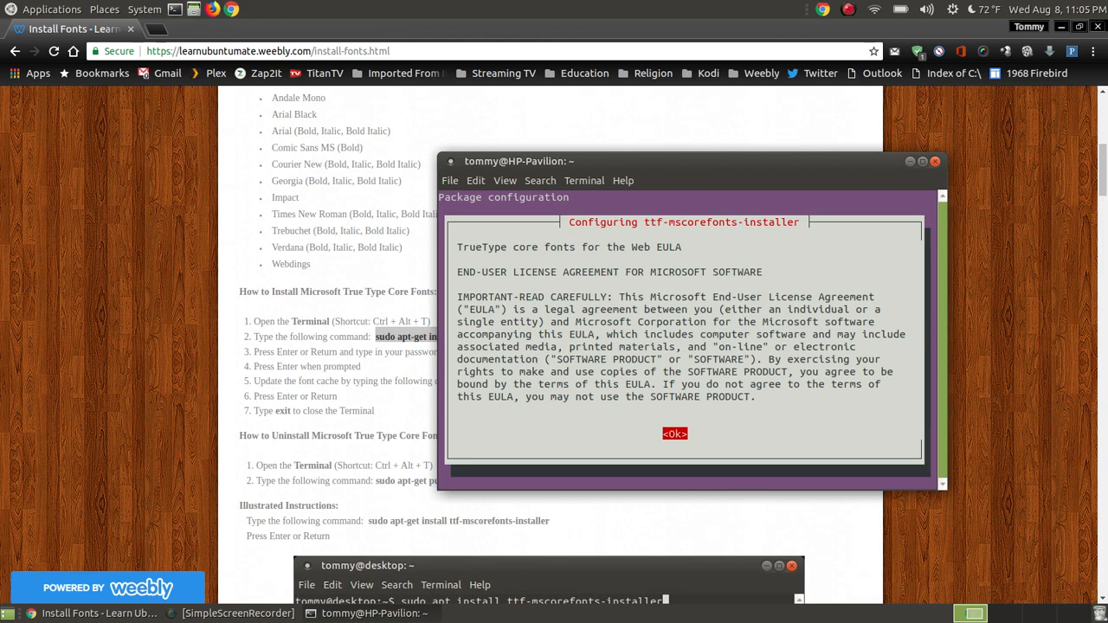
left_click(674, 434)
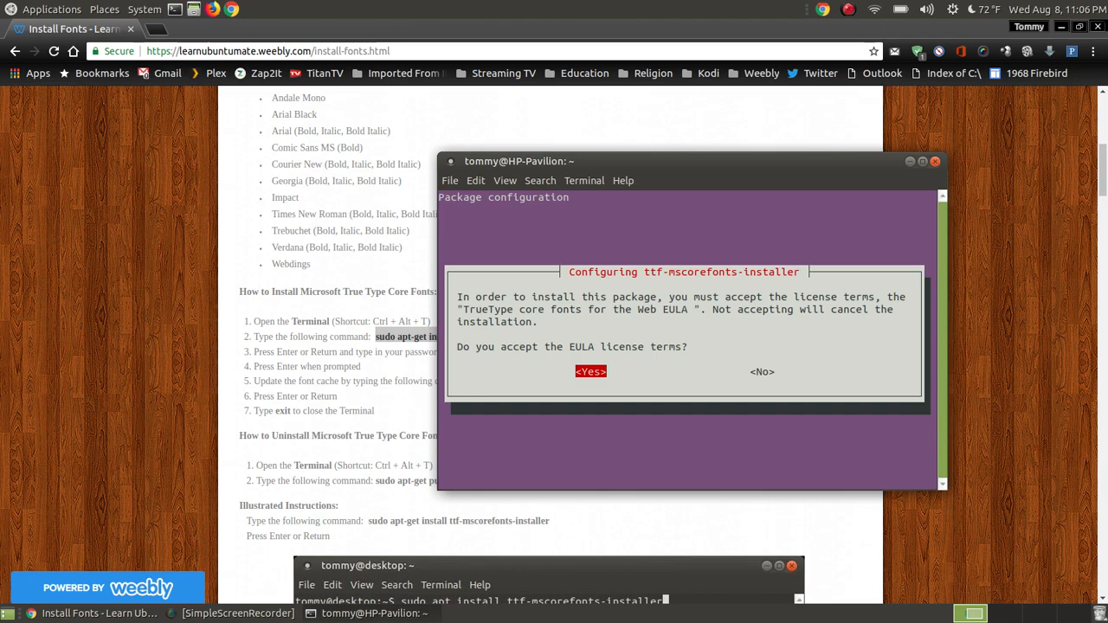
Accept the EULA, let the fonts install, and select the guide's fc-cache command
left_click(590, 372)
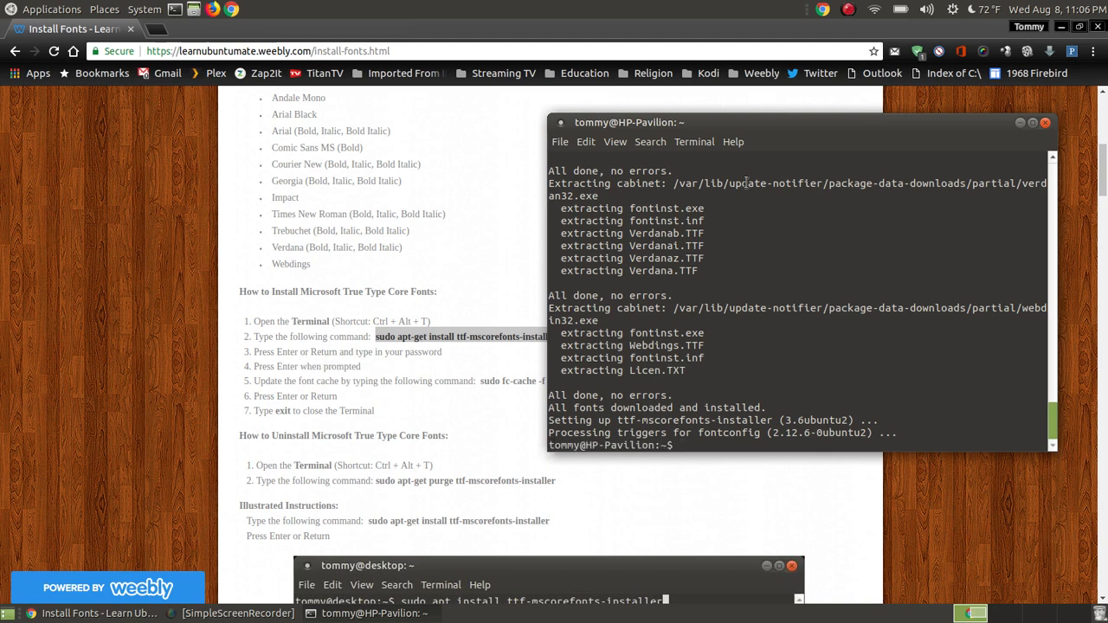
left_click_drag(628, 123, 645, 82)
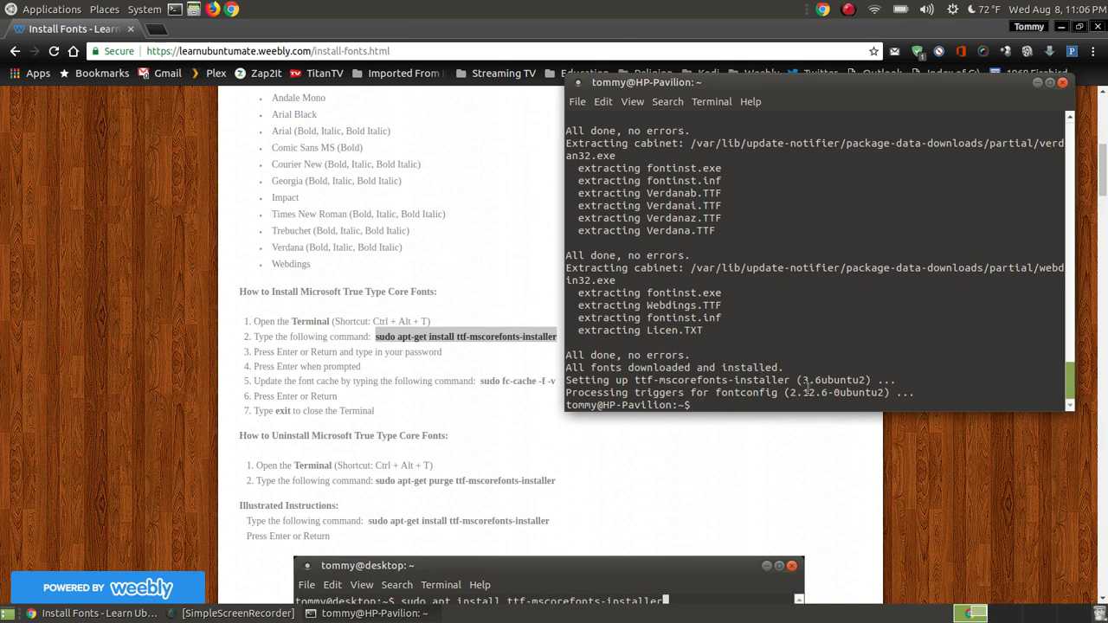
mouse_move(634, 419)
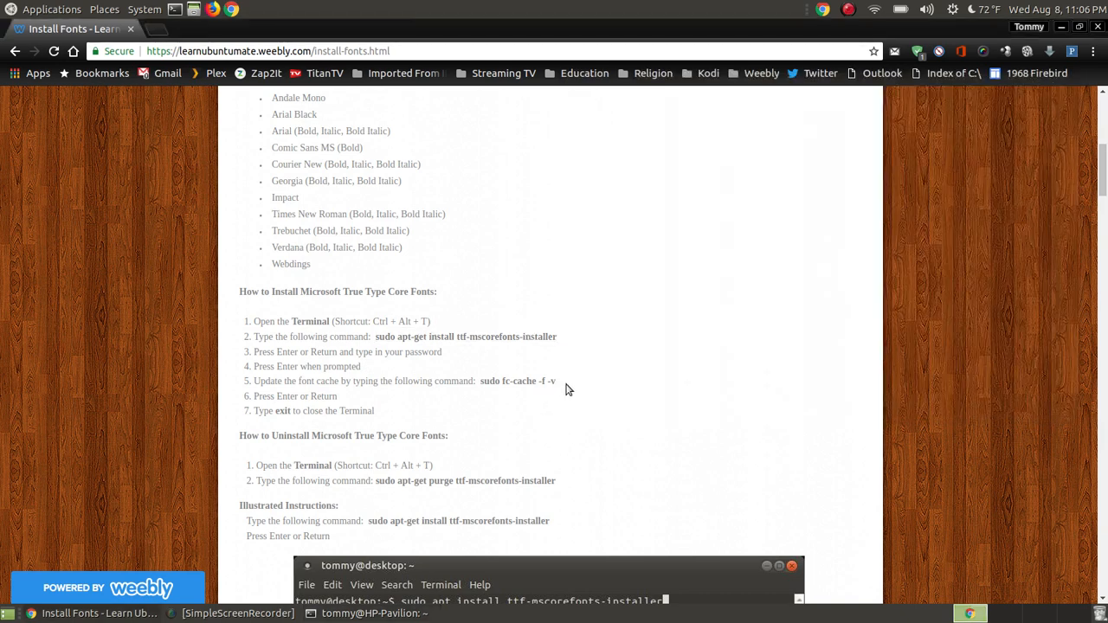
double_click(517, 381)
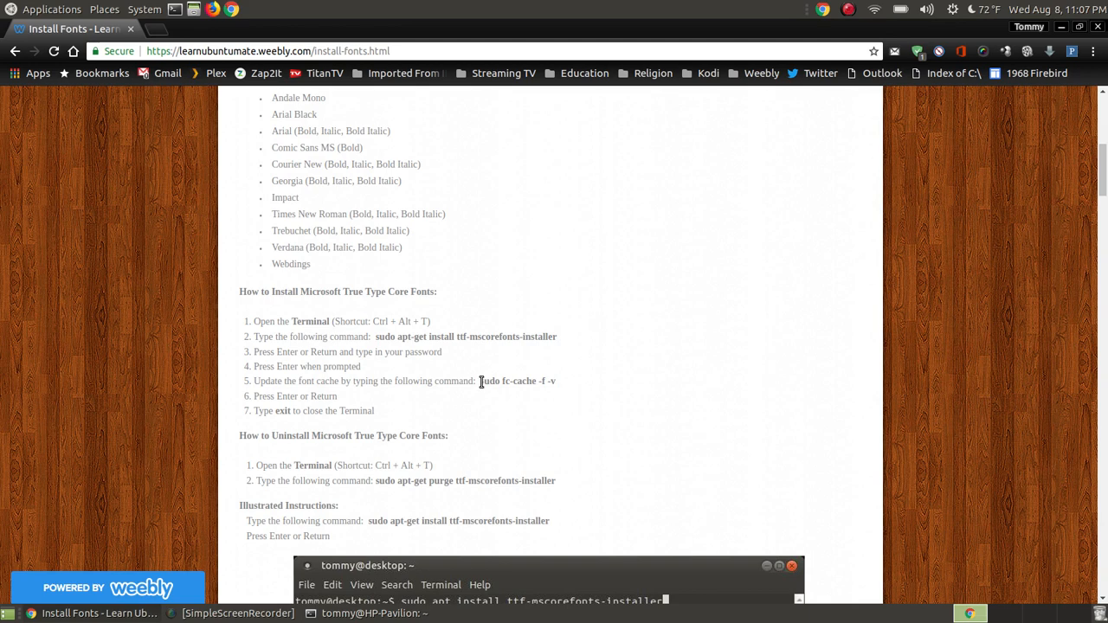
Select the guide's 'sudo fc-cache -f -v' command to rebuild the font cache
double_click(517, 381)
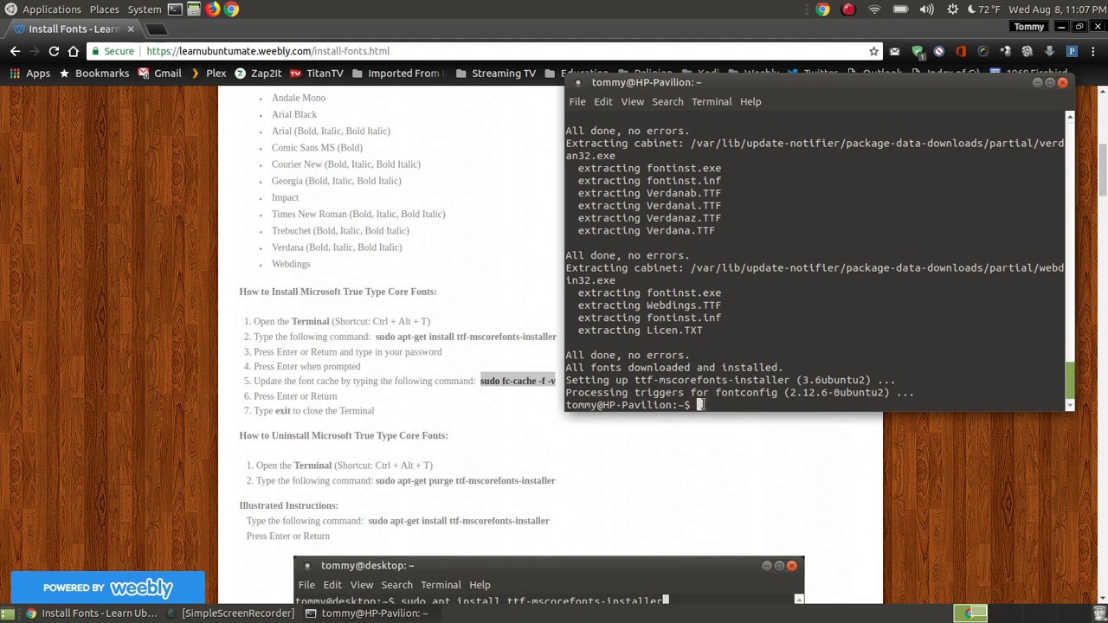
mouse_move(760, 494)
type("sudo fc-cache -f -v")
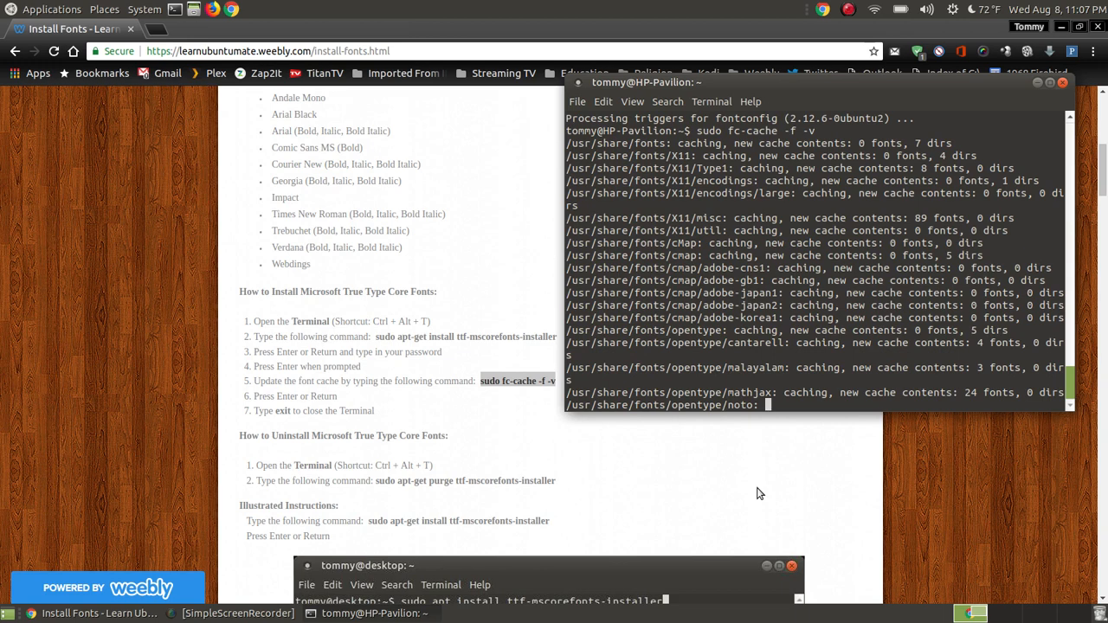
mouse_move(747, 476)
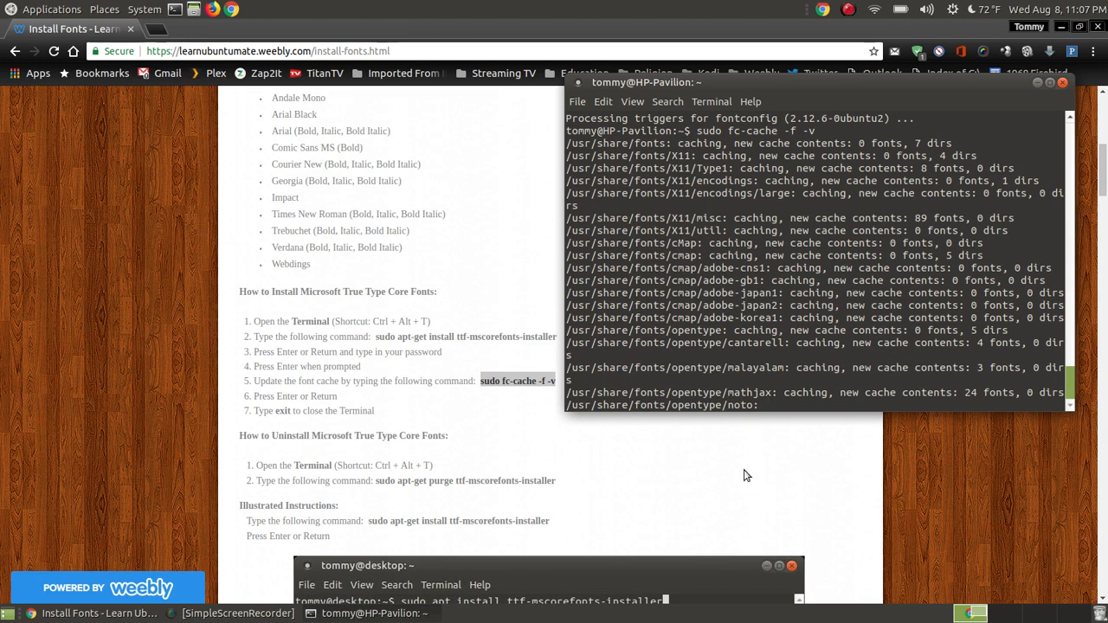
mouse_move(775, 420)
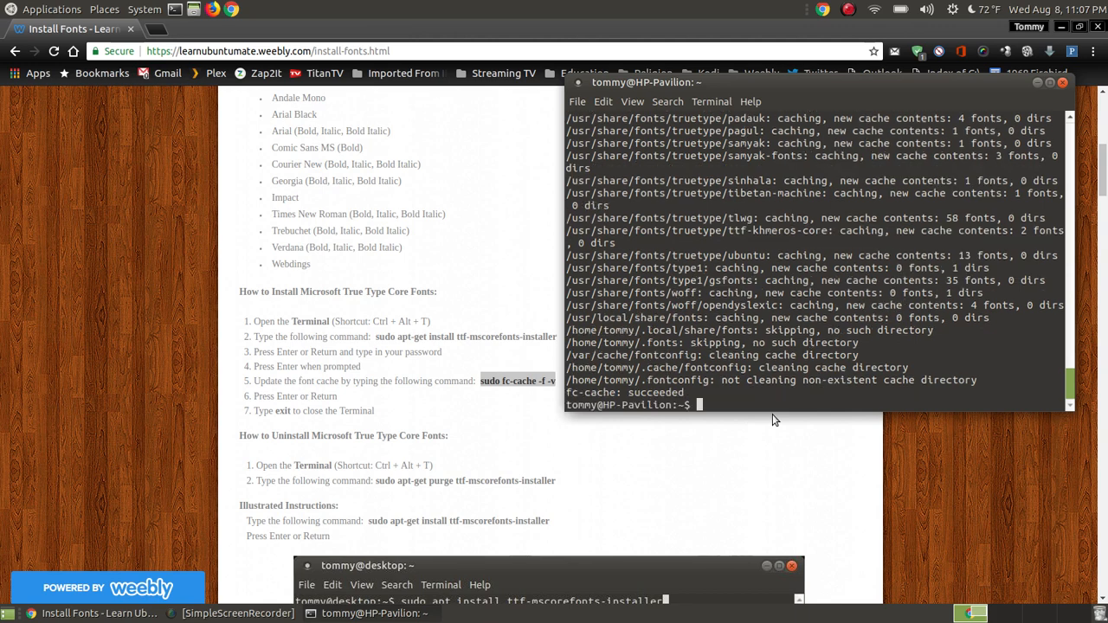
mouse_move(769, 399)
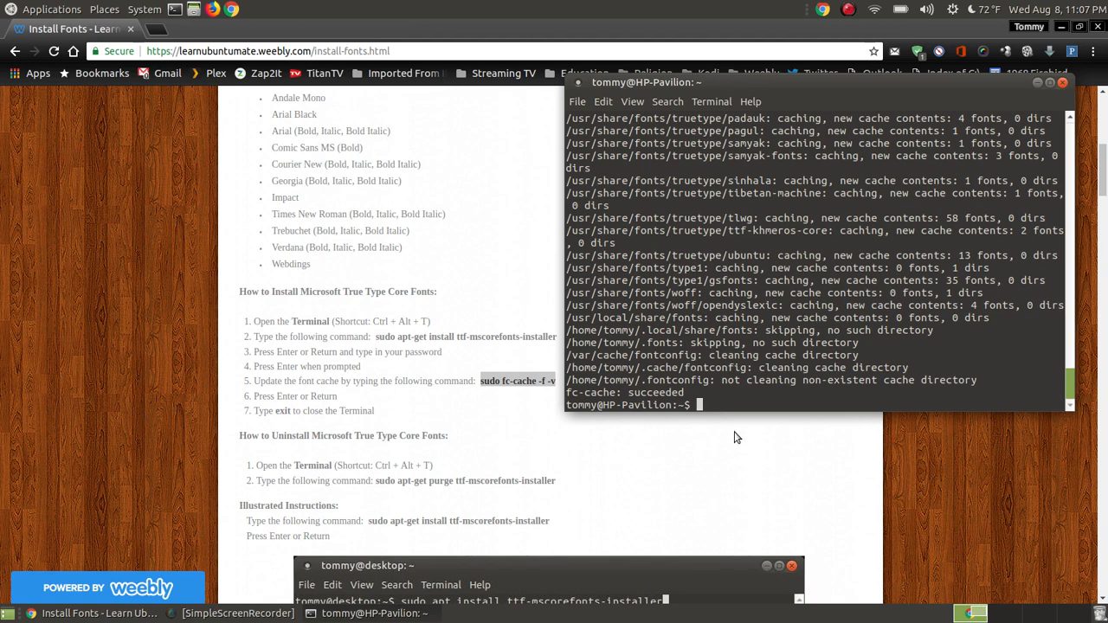
Exit the terminal and scroll the guide to 'Examples of Microsoft True Type Core Fonts'
type("exit")
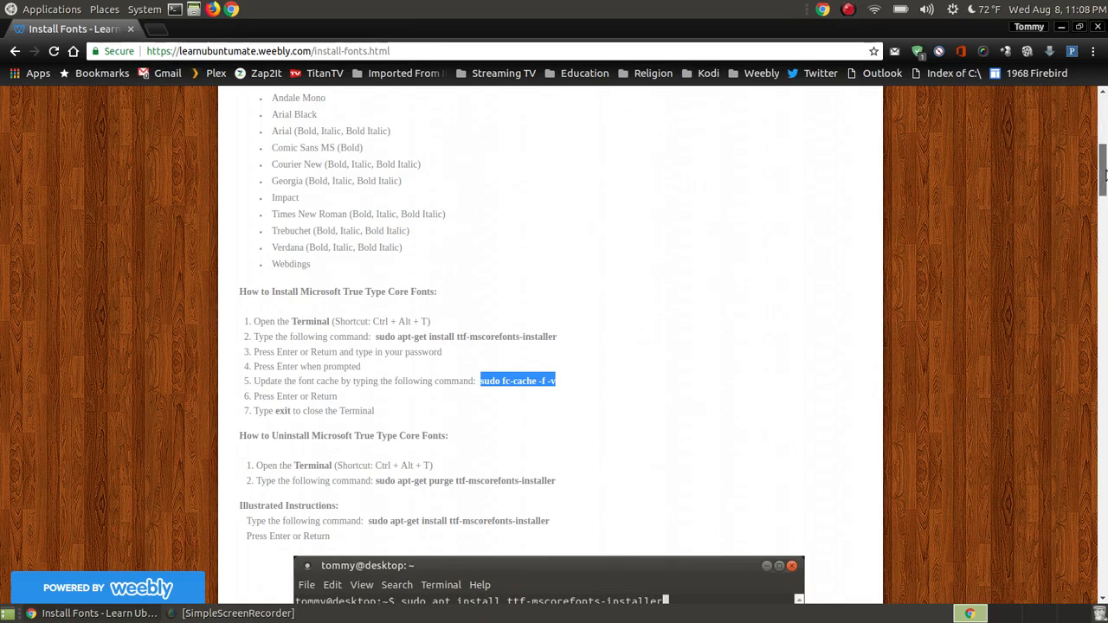
scroll("down", 3)
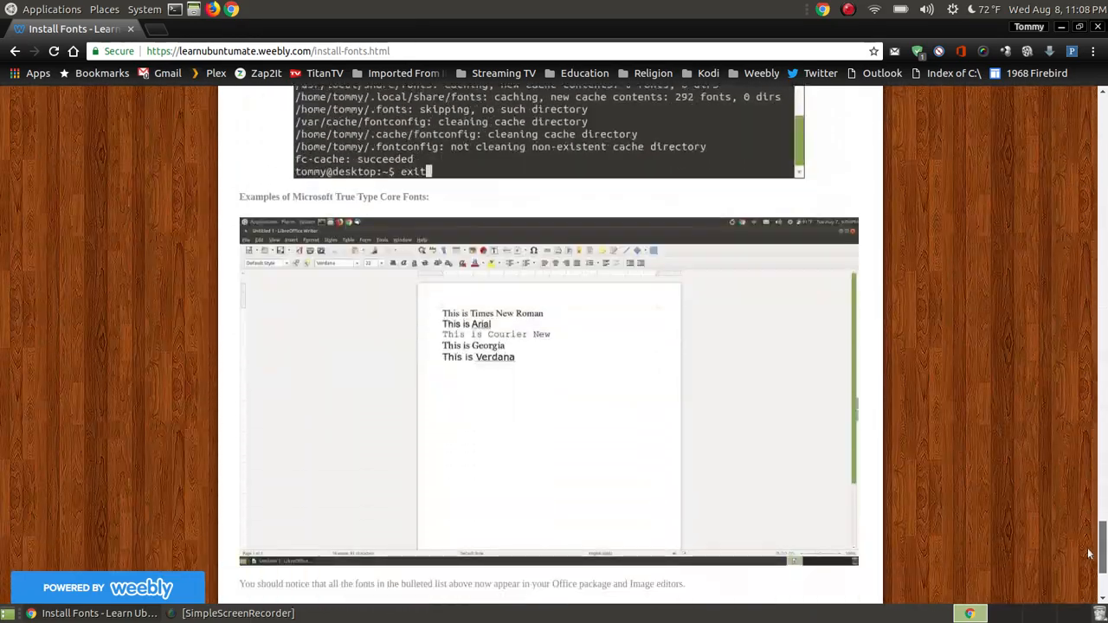
scroll("down", 3)
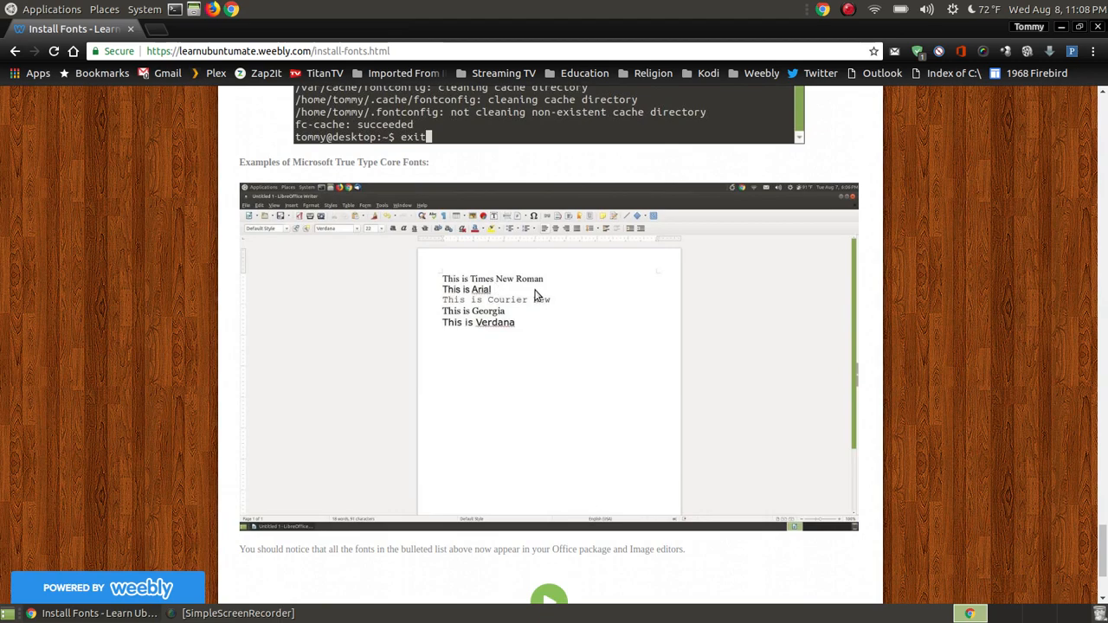
mouse_move(434, 263)
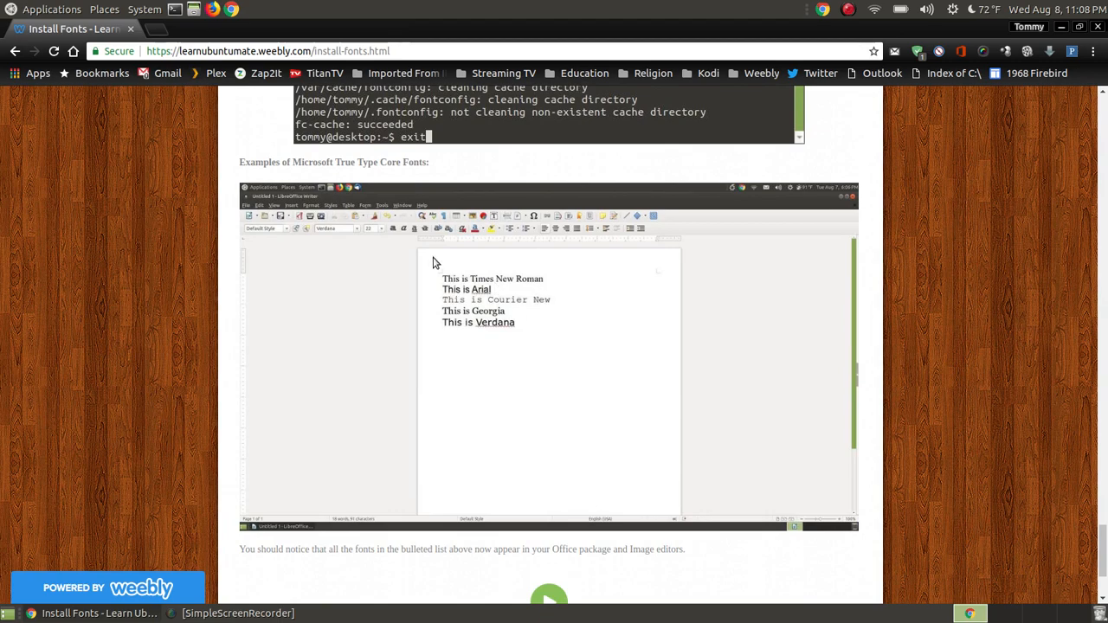
mouse_move(411, 263)
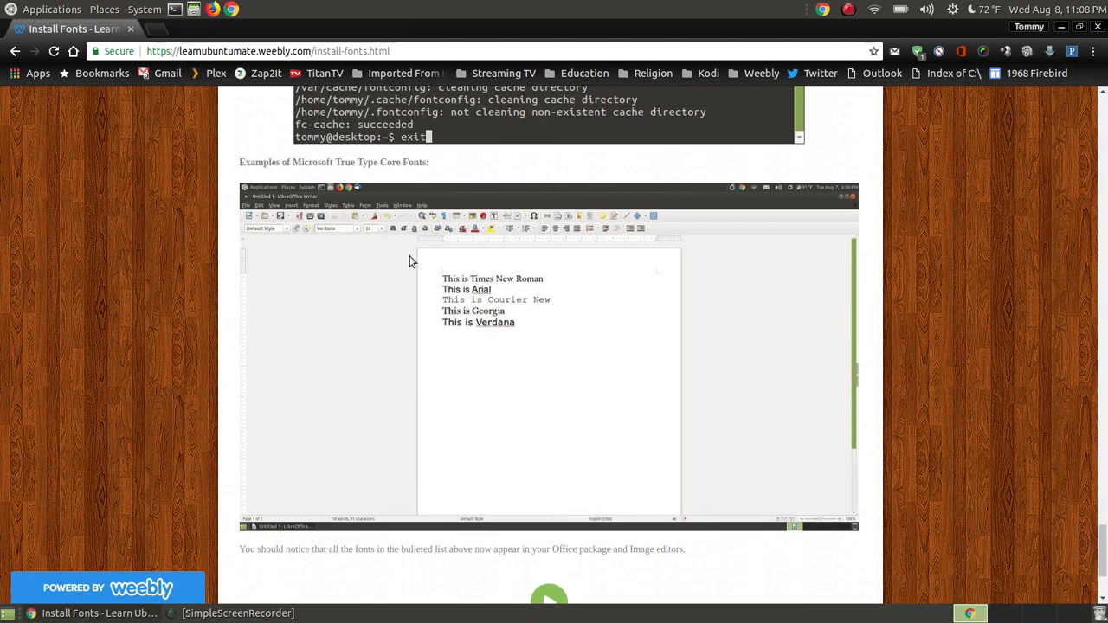
mouse_move(576, 381)
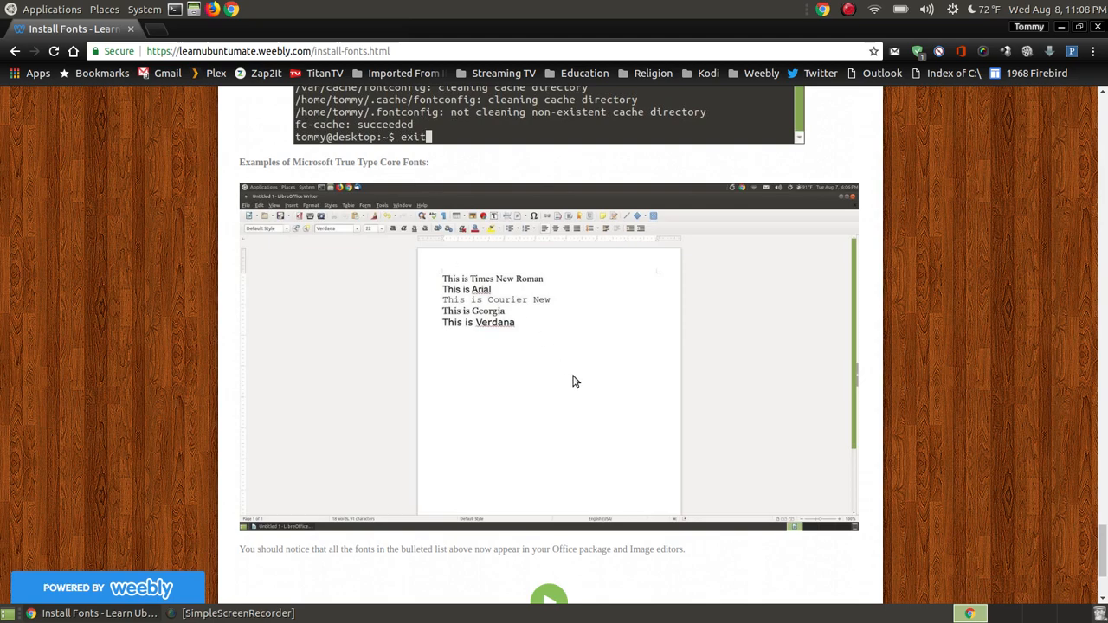
mouse_move(878, 194)
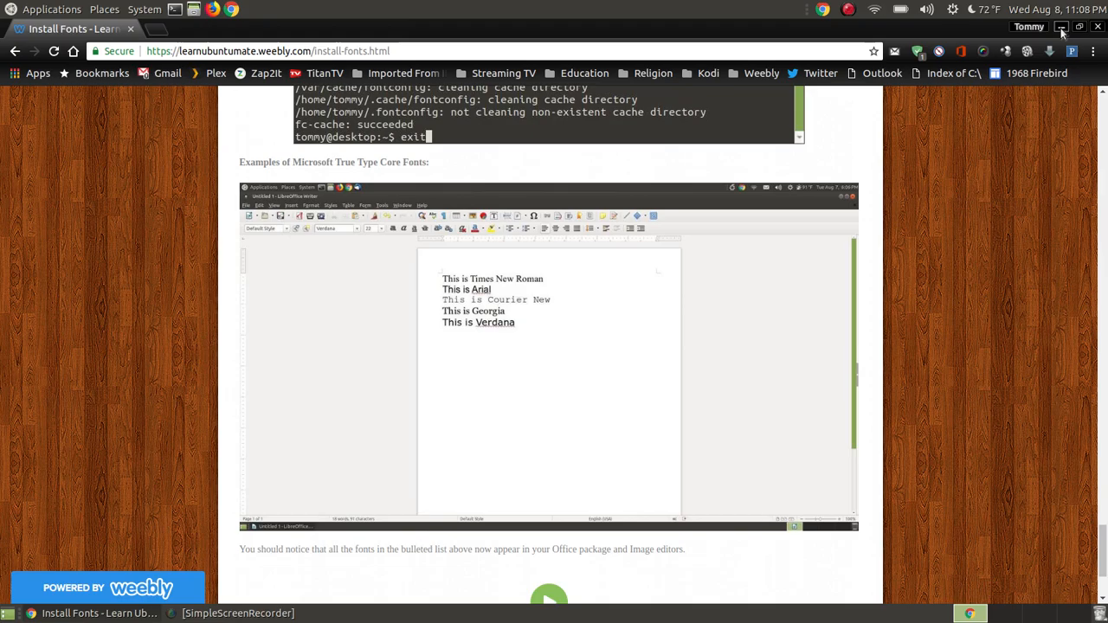
Hide Chrome and open Microsoft True Type Core Fonts.docx from the Documents folder
left_click(1062, 27)
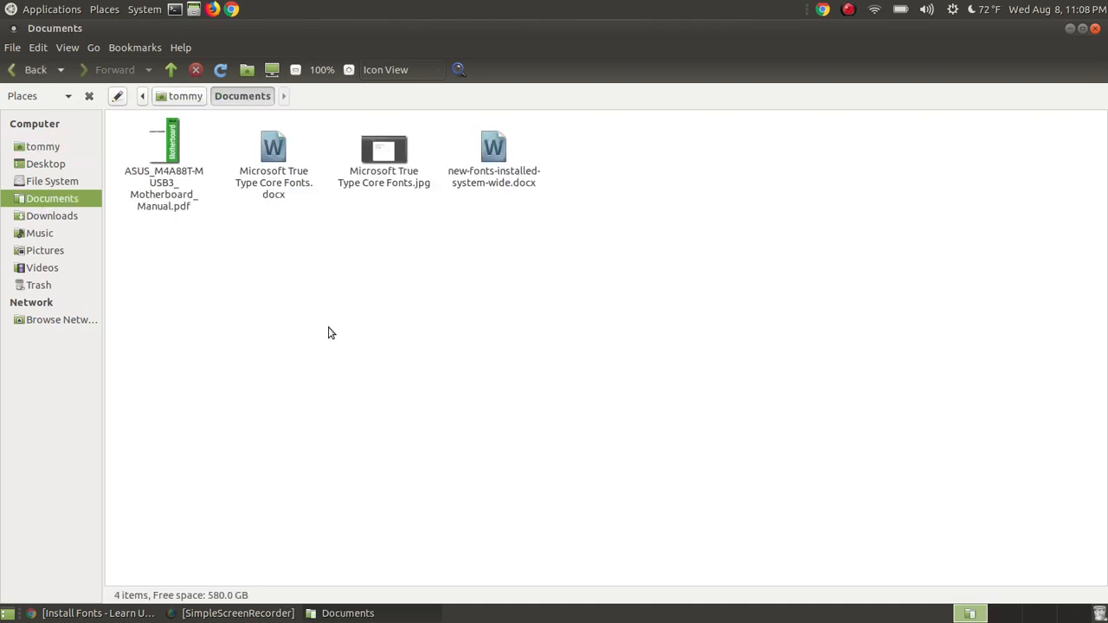
left_click(274, 160)
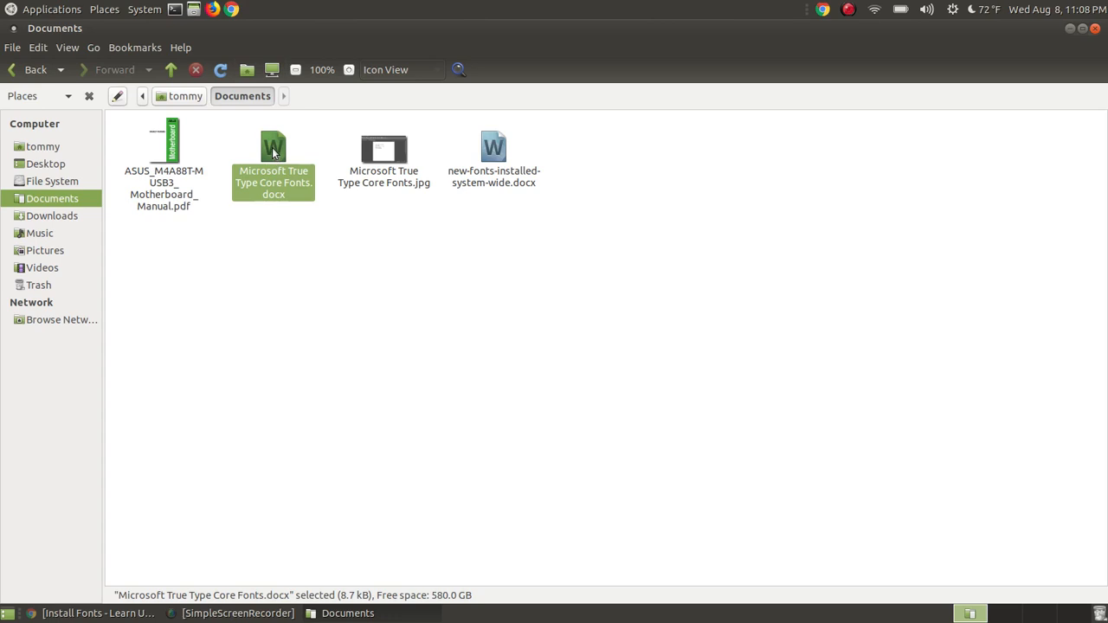
double_click(274, 147)
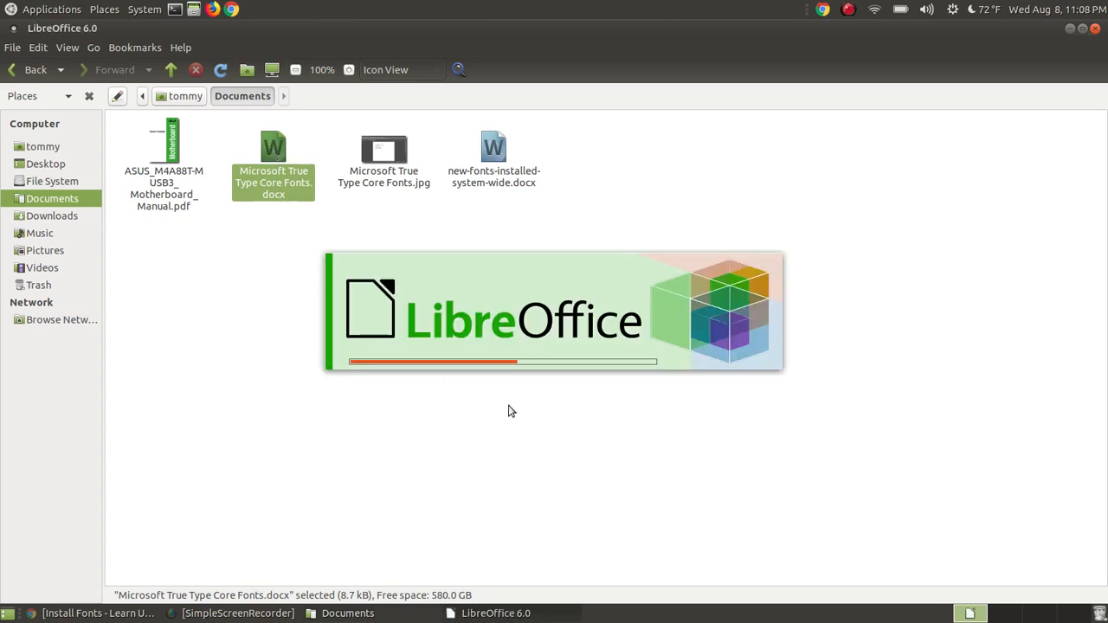
Confirm the Arial, Courier New and Verdana lines in Writer, then return to the guide
double_click(274, 161)
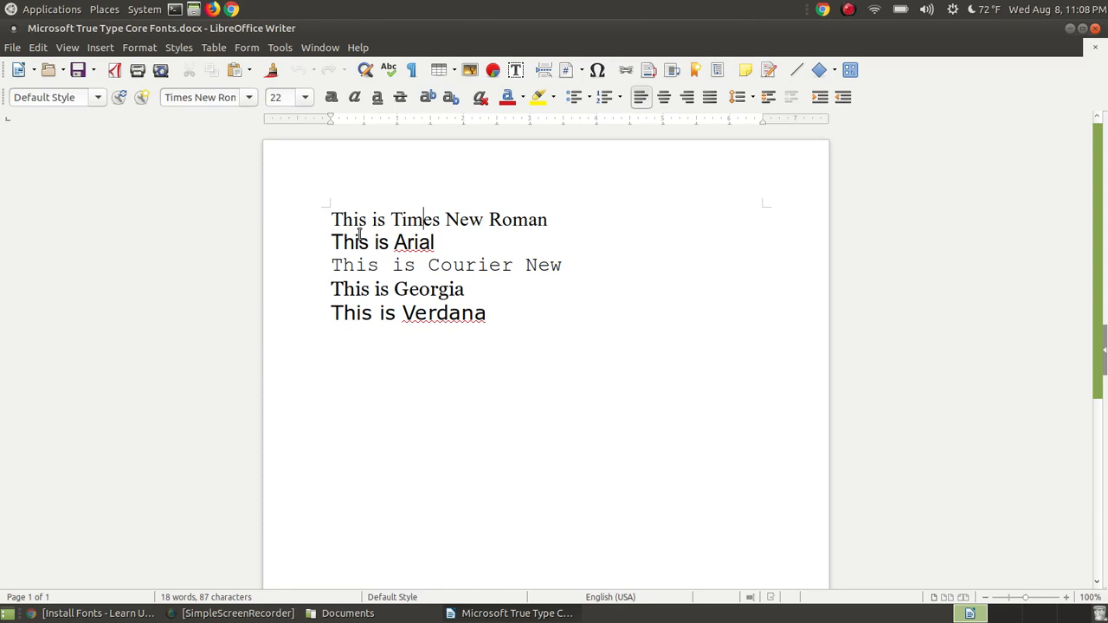
mouse_move(545, 242)
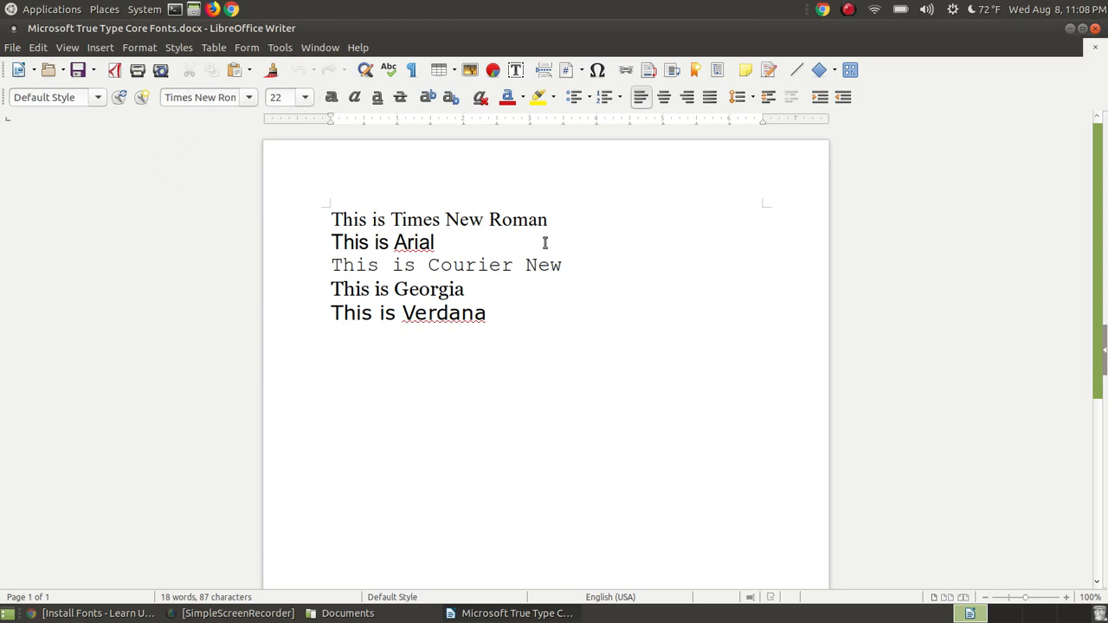
mouse_move(483, 245)
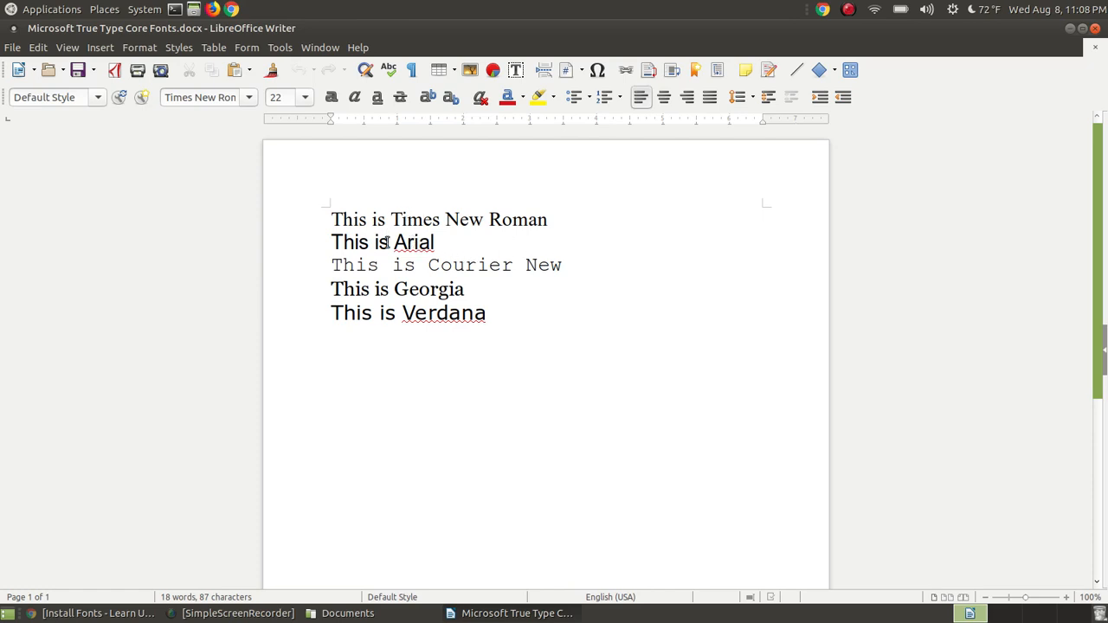
left_click(389, 242)
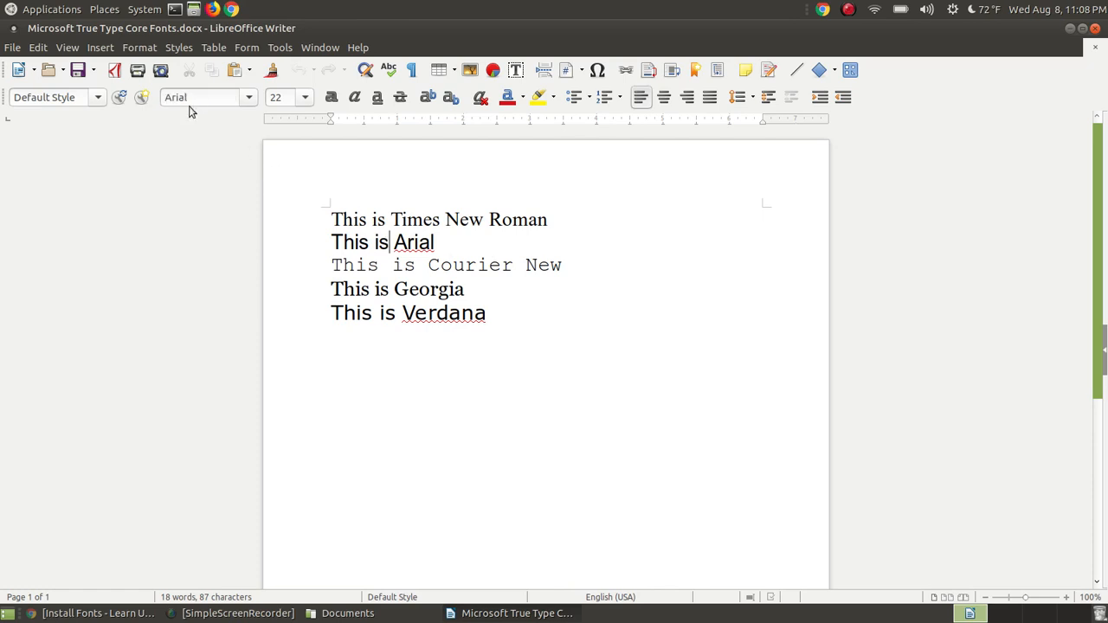
mouse_move(433, 260)
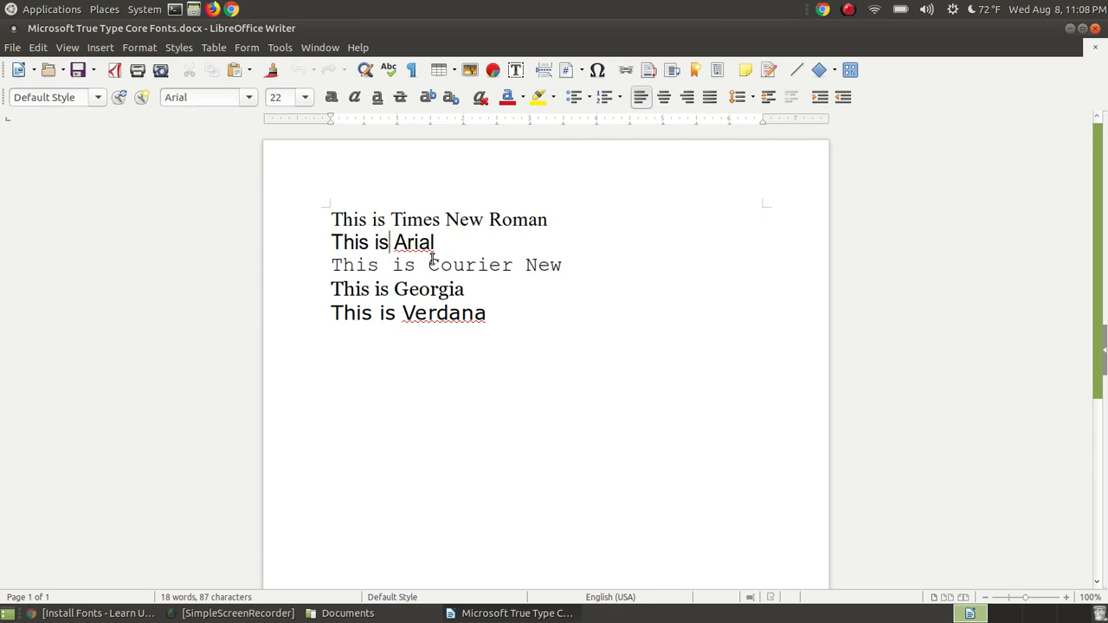
left_click(417, 265)
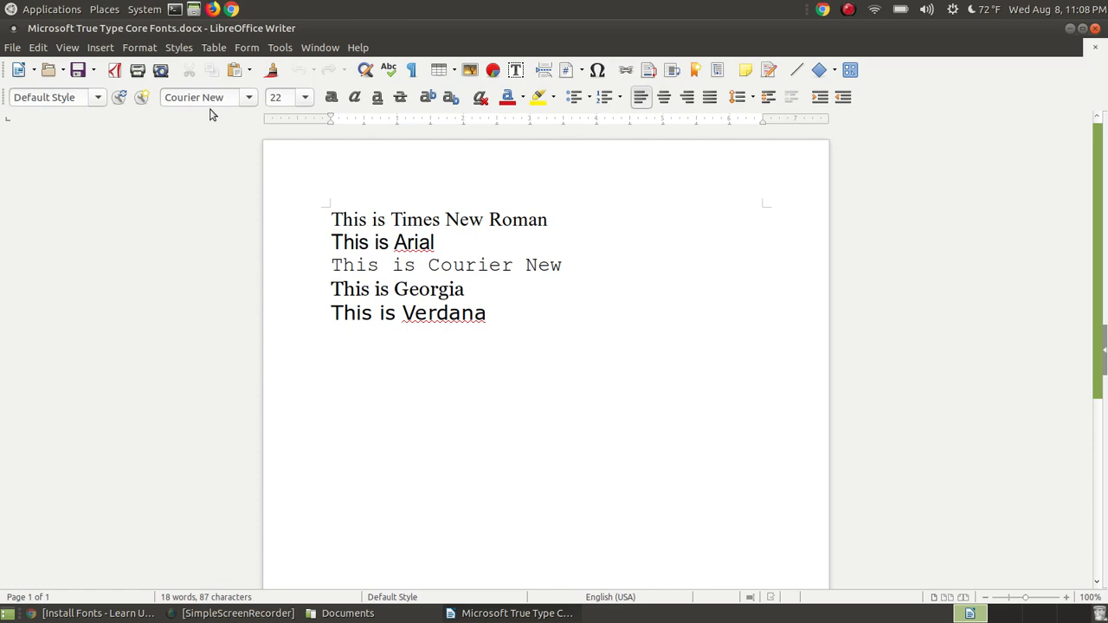
mouse_move(409, 300)
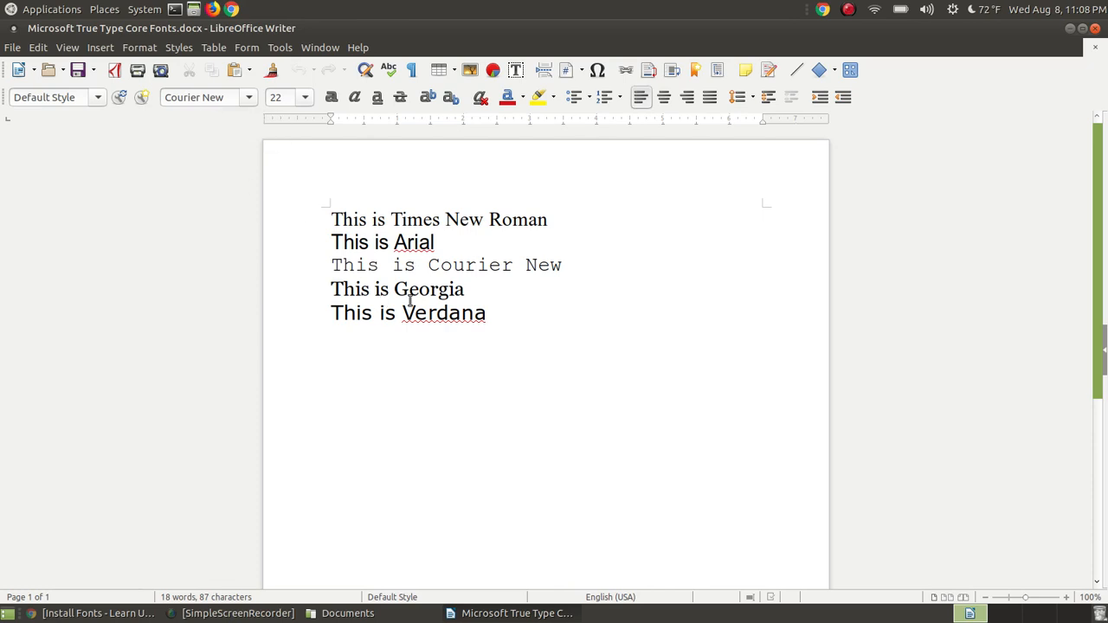
left_click(396, 290)
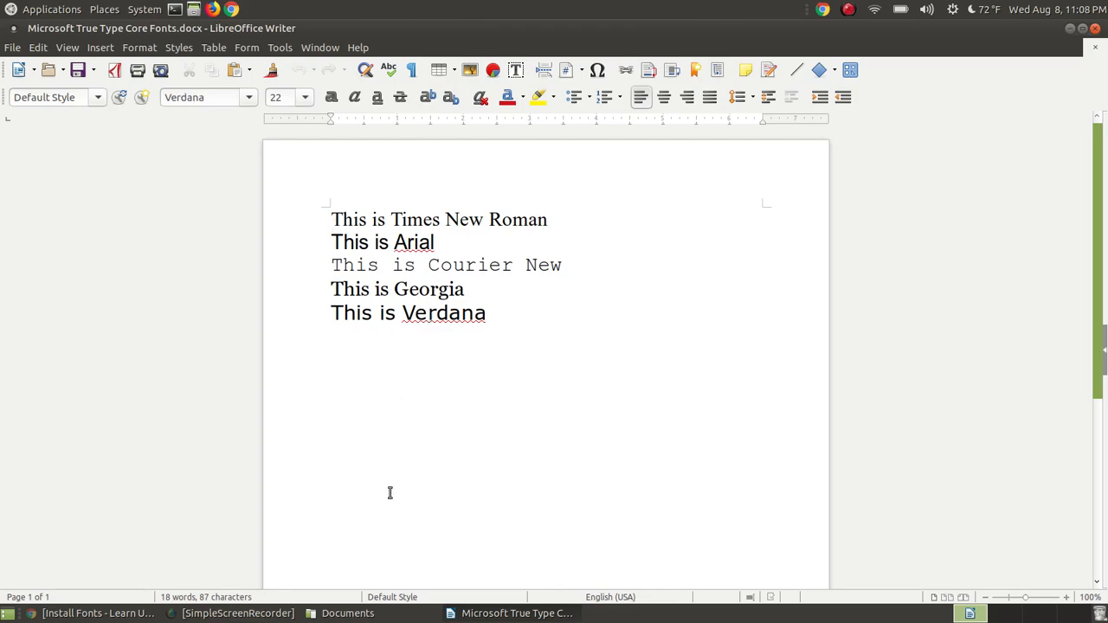
left_click(98, 613)
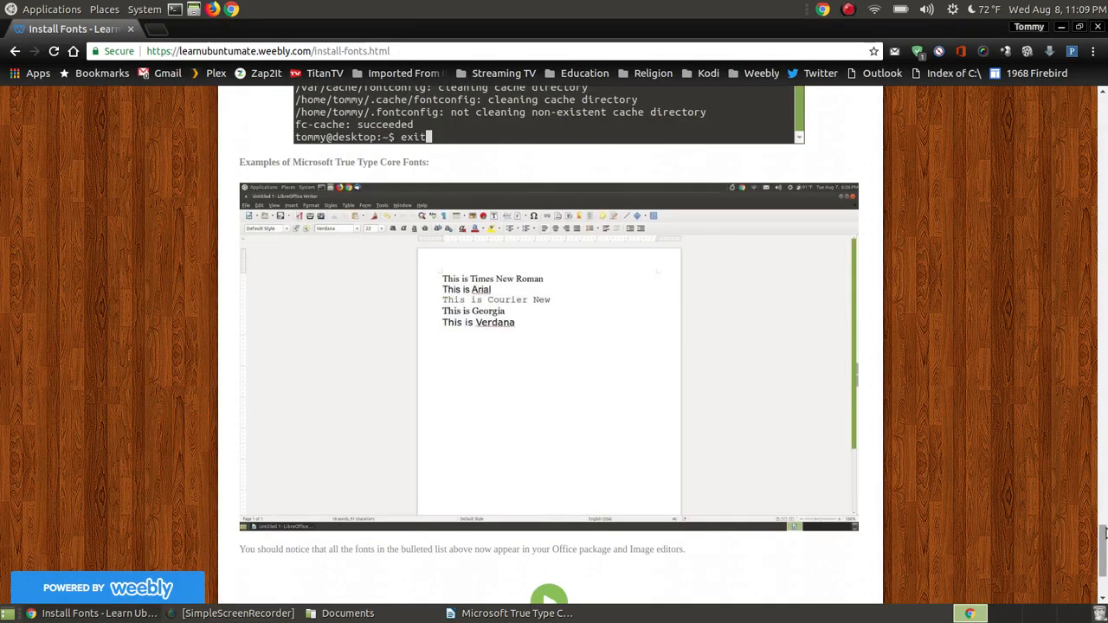
scroll("up", 3)
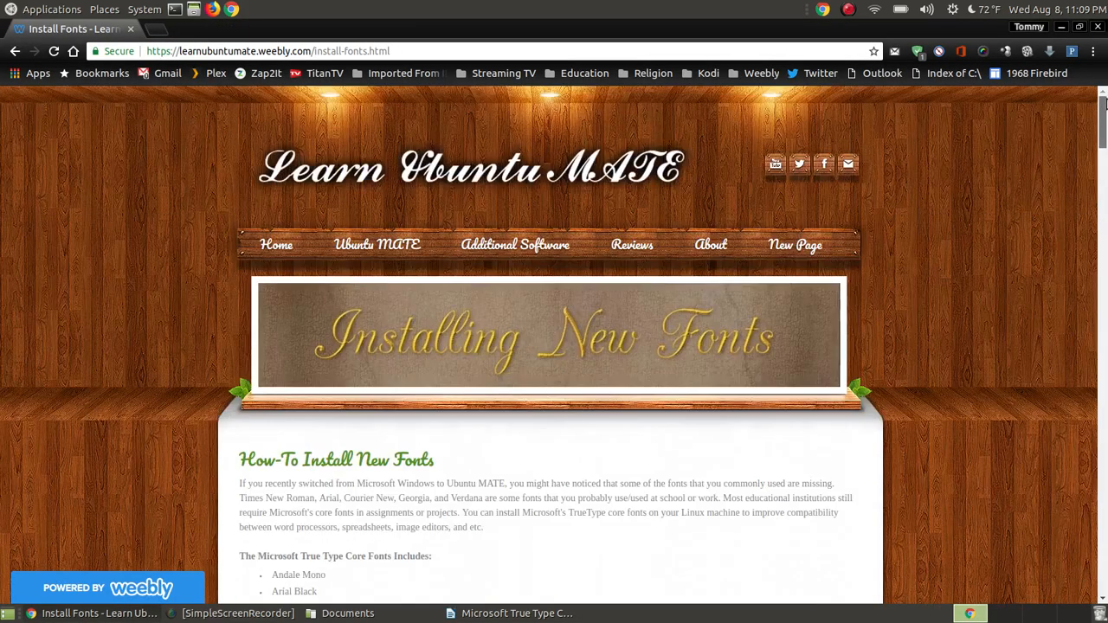
scroll("down", 3)
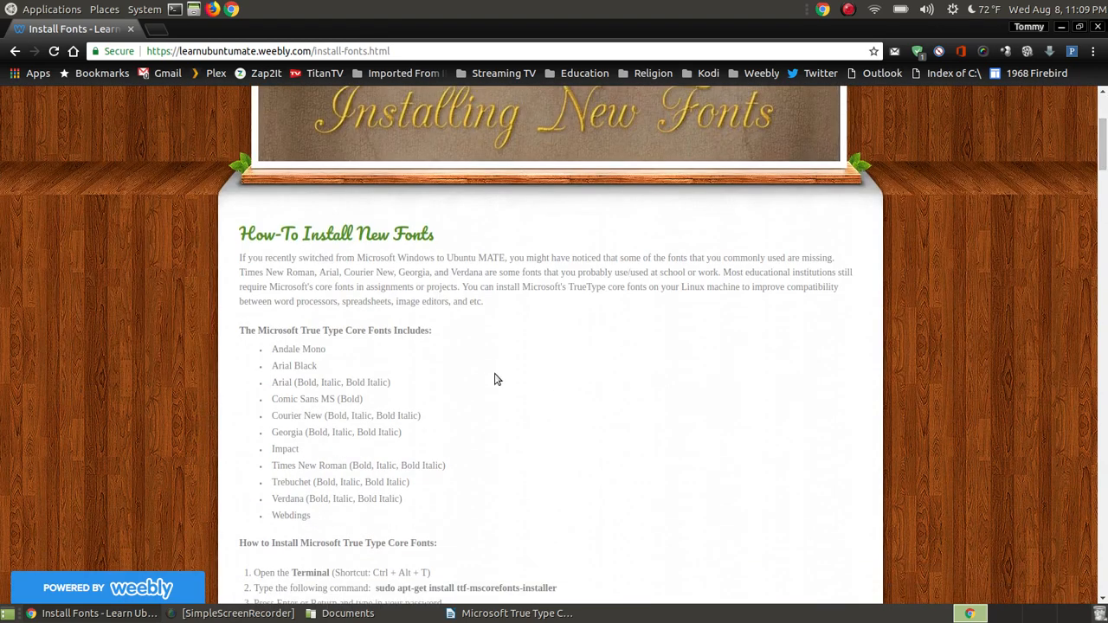
scroll("down", 3)
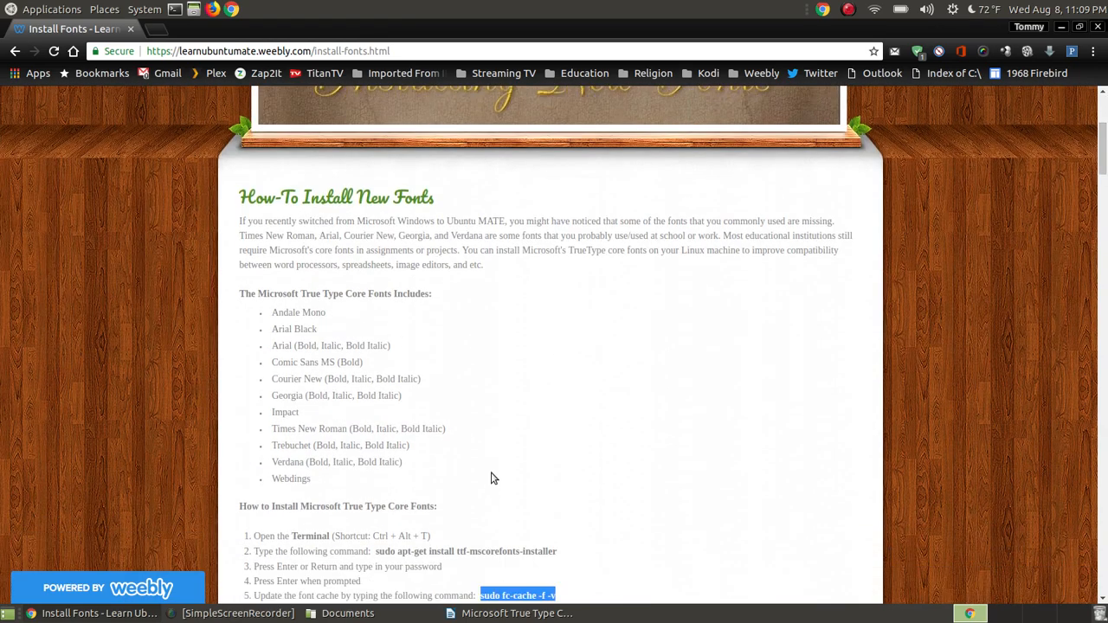
mouse_move(292, 366)
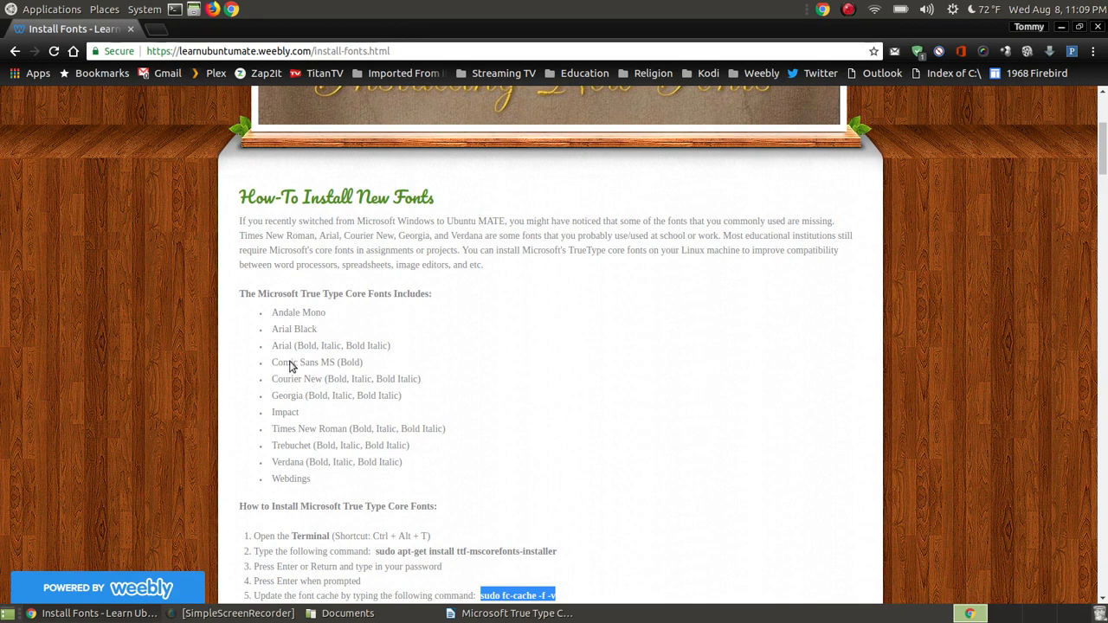
mouse_move(767, 304)
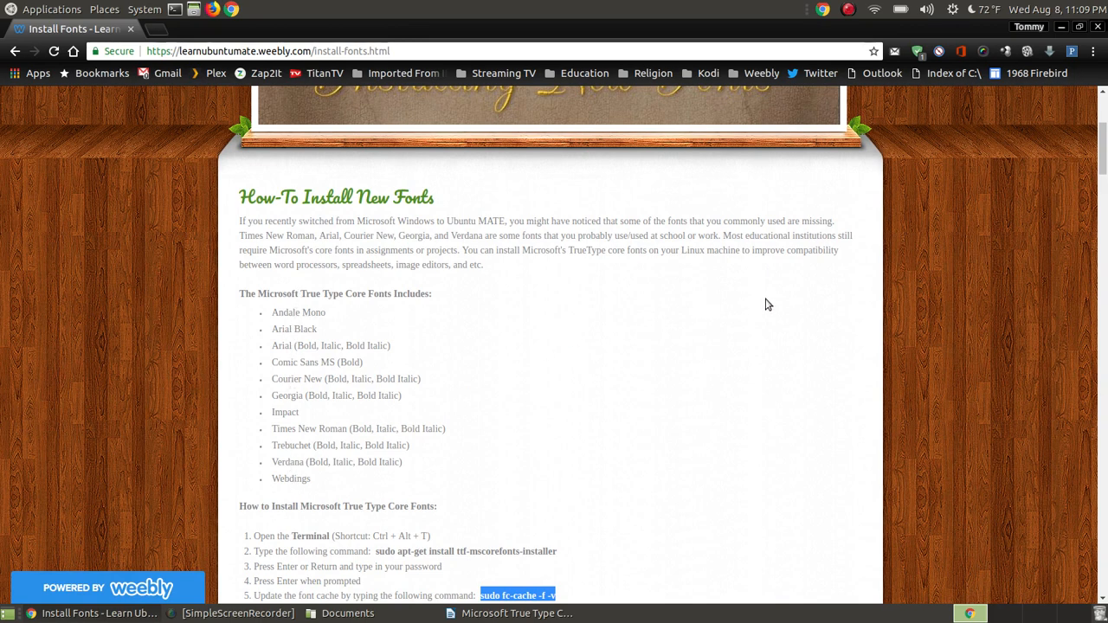
mouse_move(847, 288)
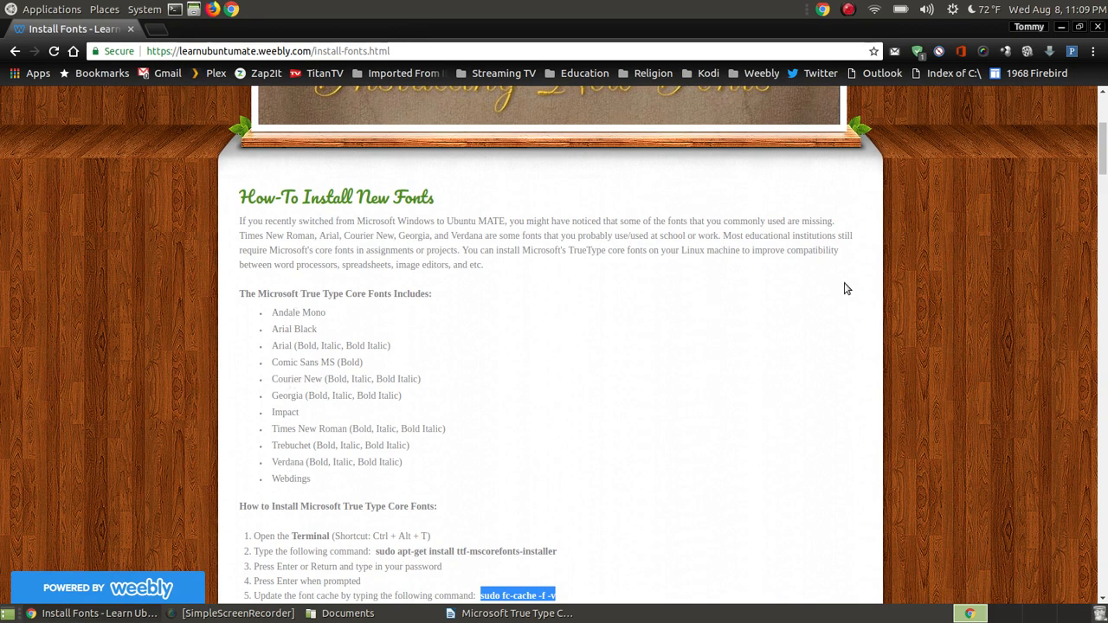
mouse_move(713, 326)
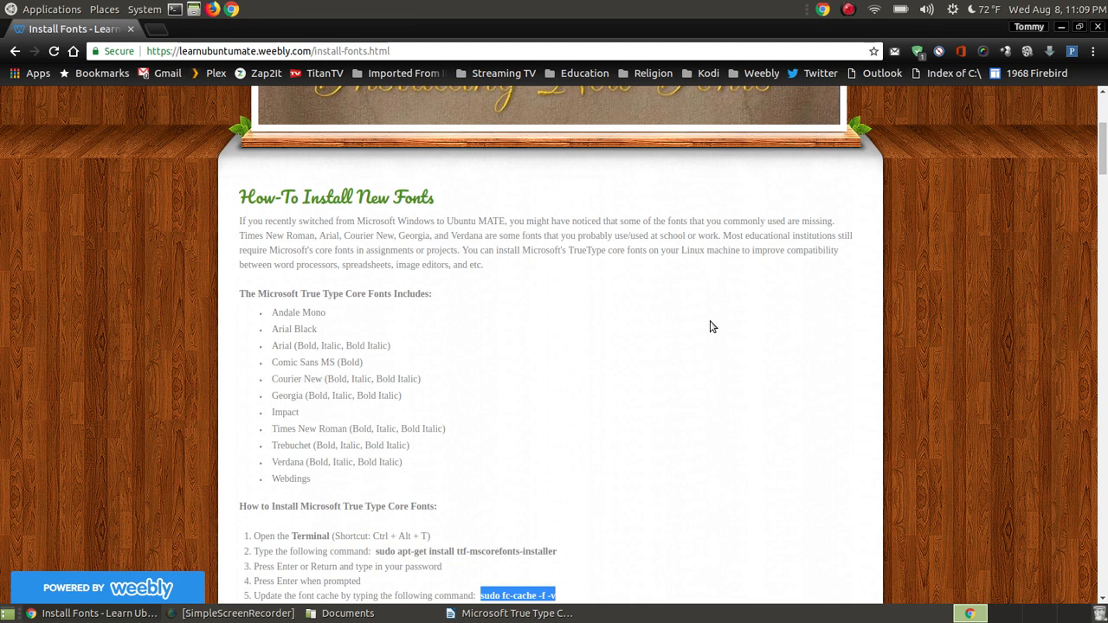
mouse_move(472, 281)
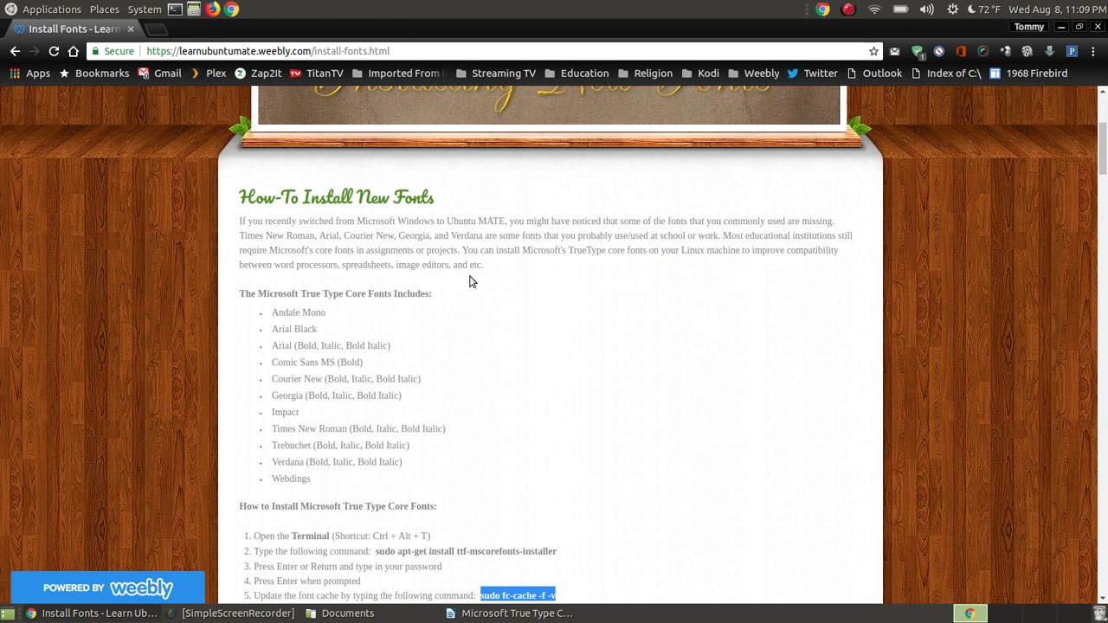
mouse_move(496, 302)
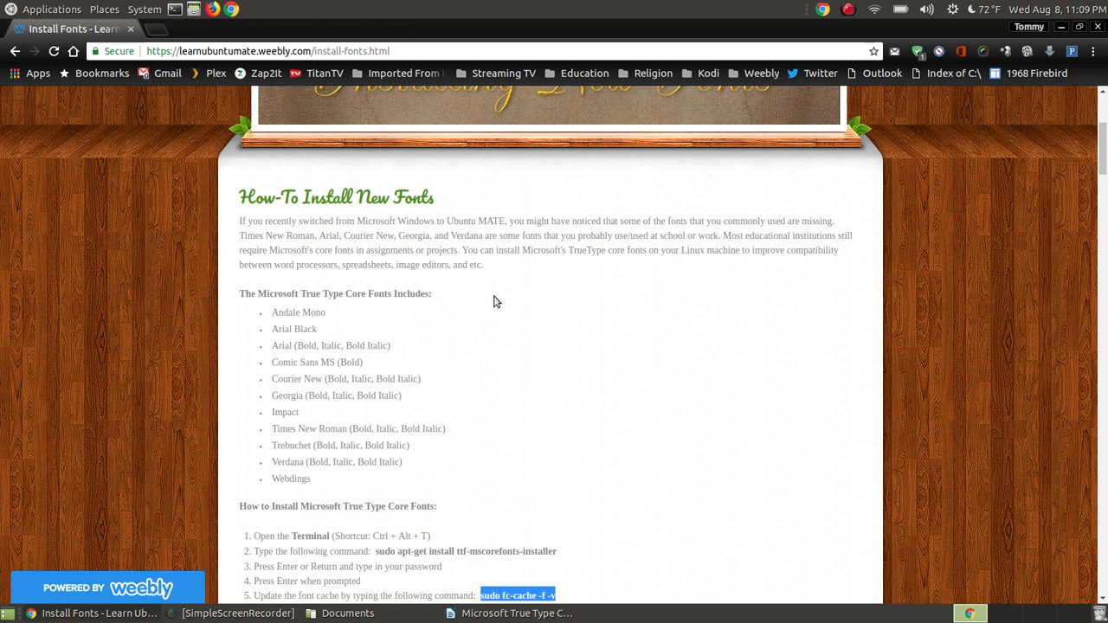
mouse_move(578, 277)
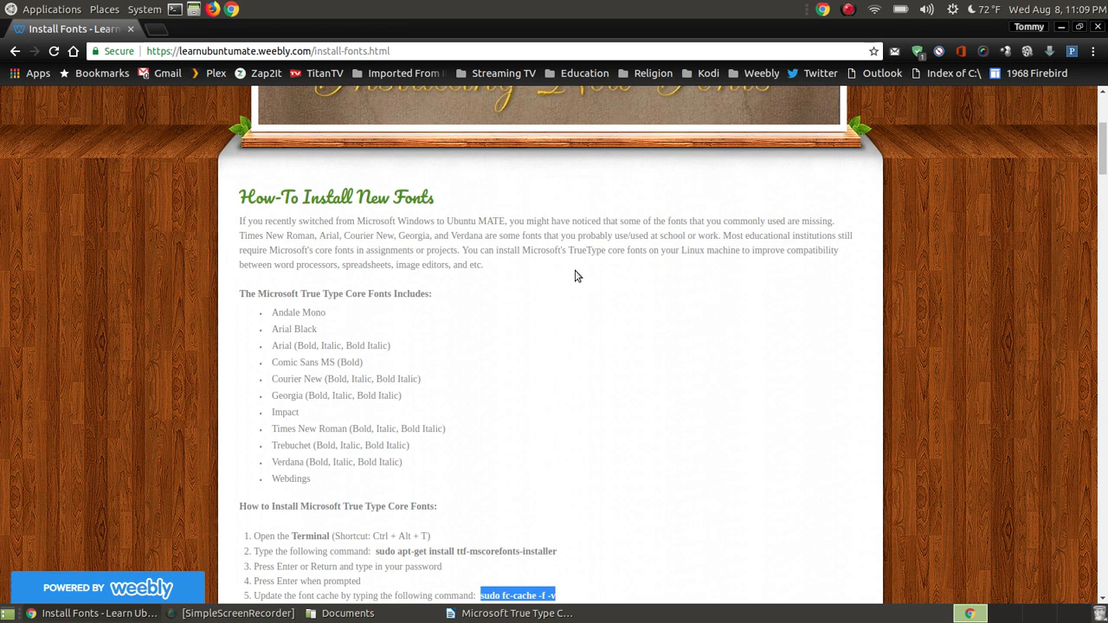
mouse_move(589, 266)
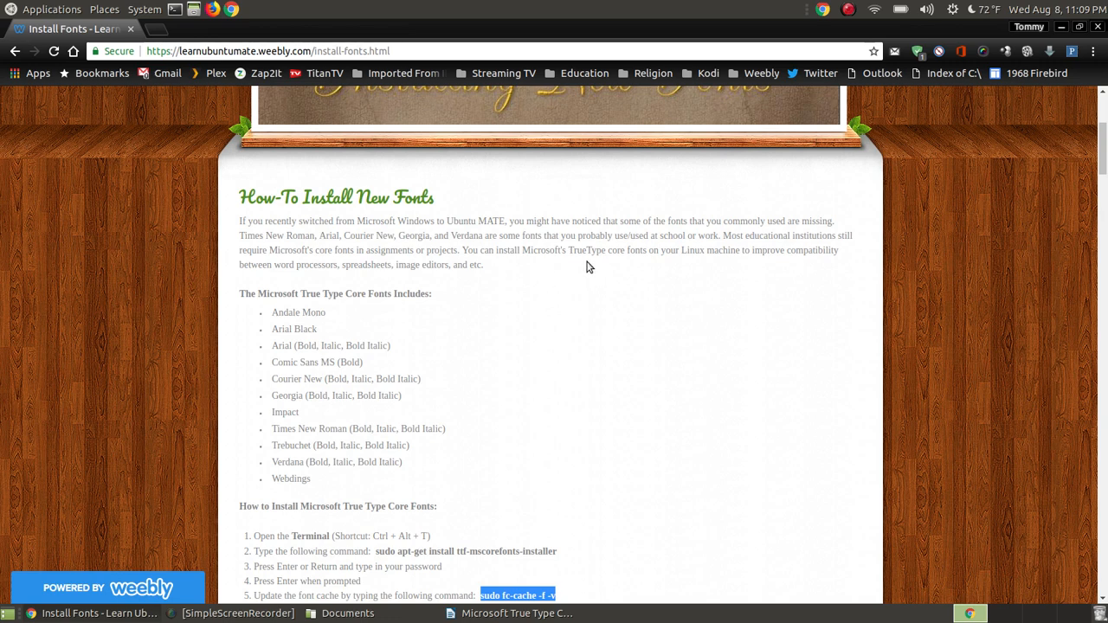
mouse_move(449, 310)
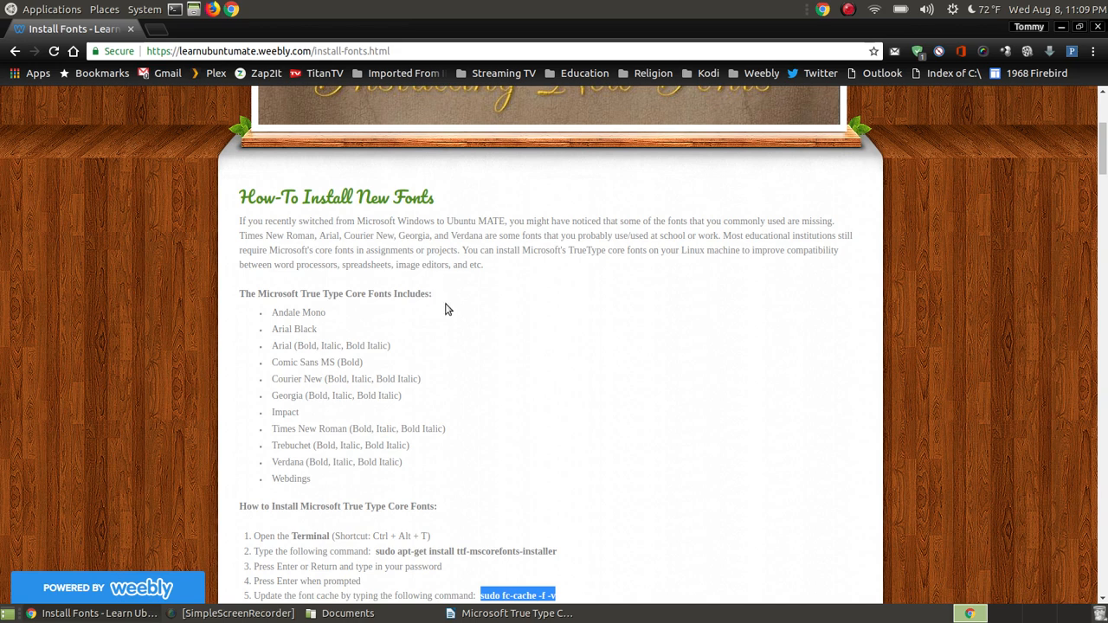
mouse_move(711, 271)
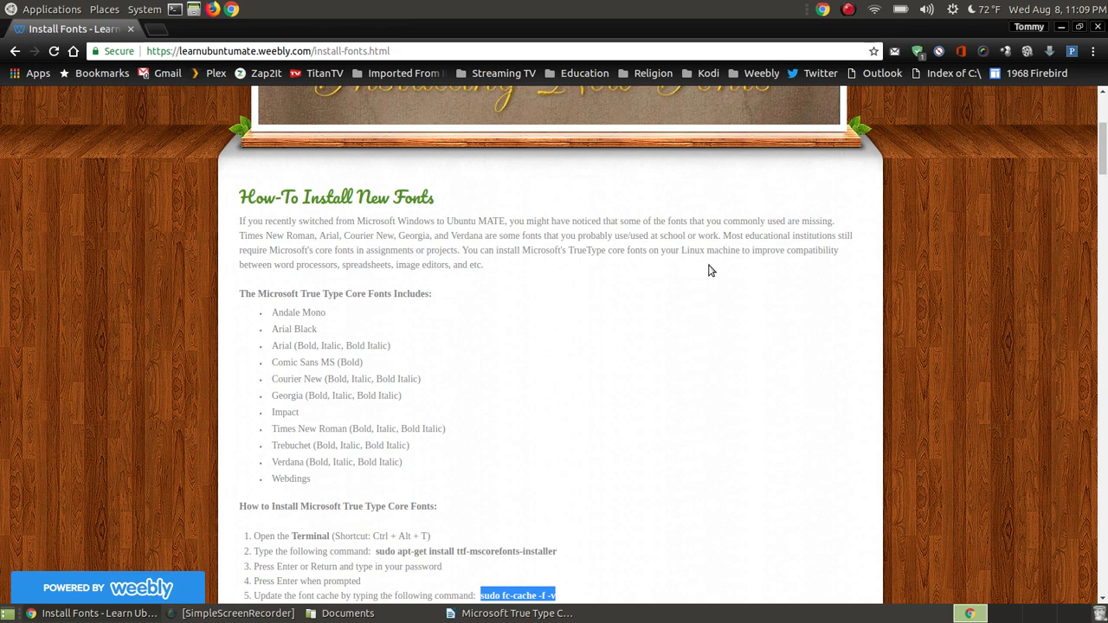
mouse_move(715, 271)
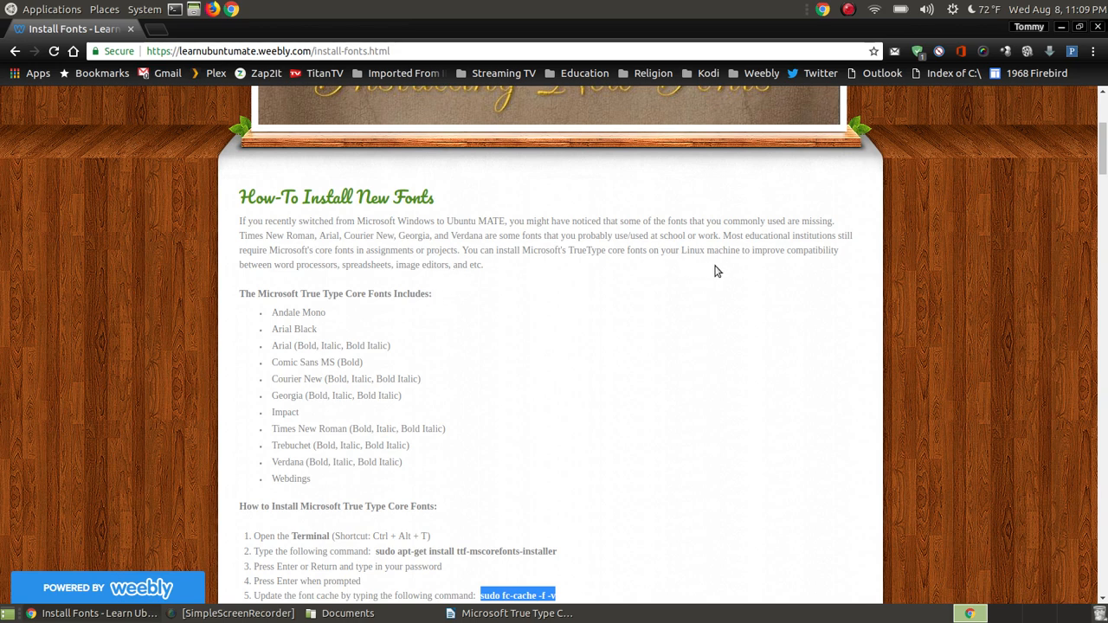
mouse_move(528, 252)
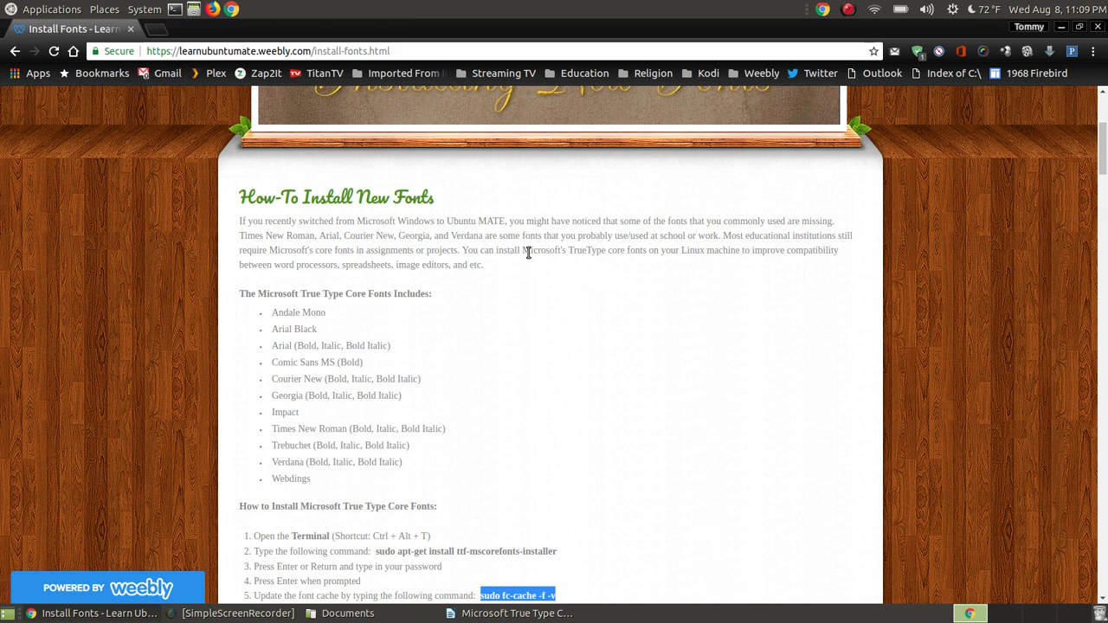
mouse_move(777, 267)
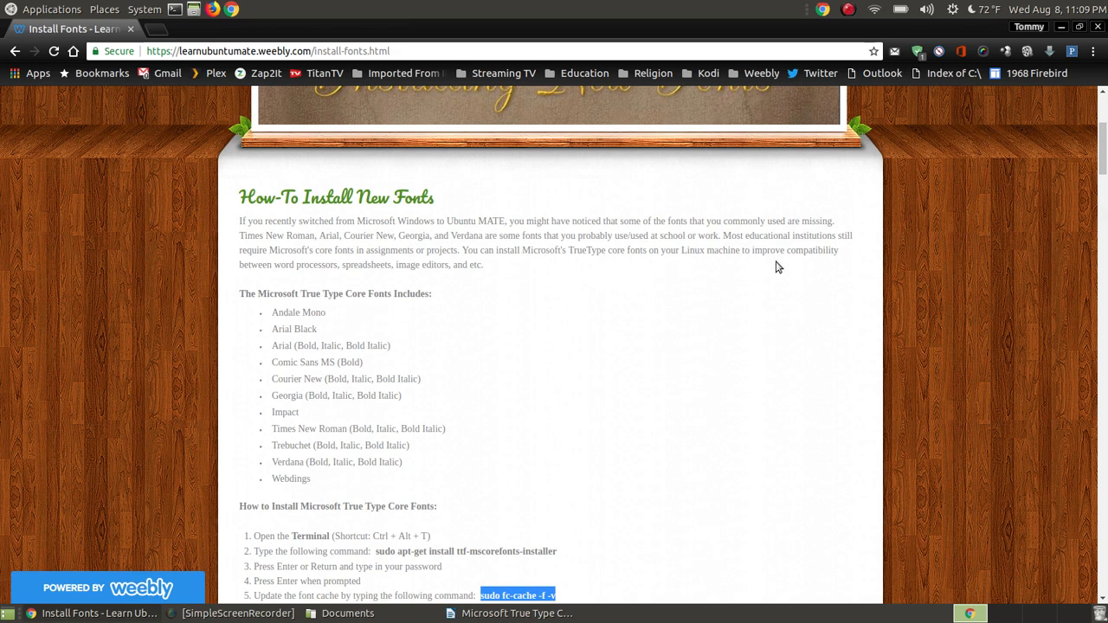
mouse_move(316, 290)
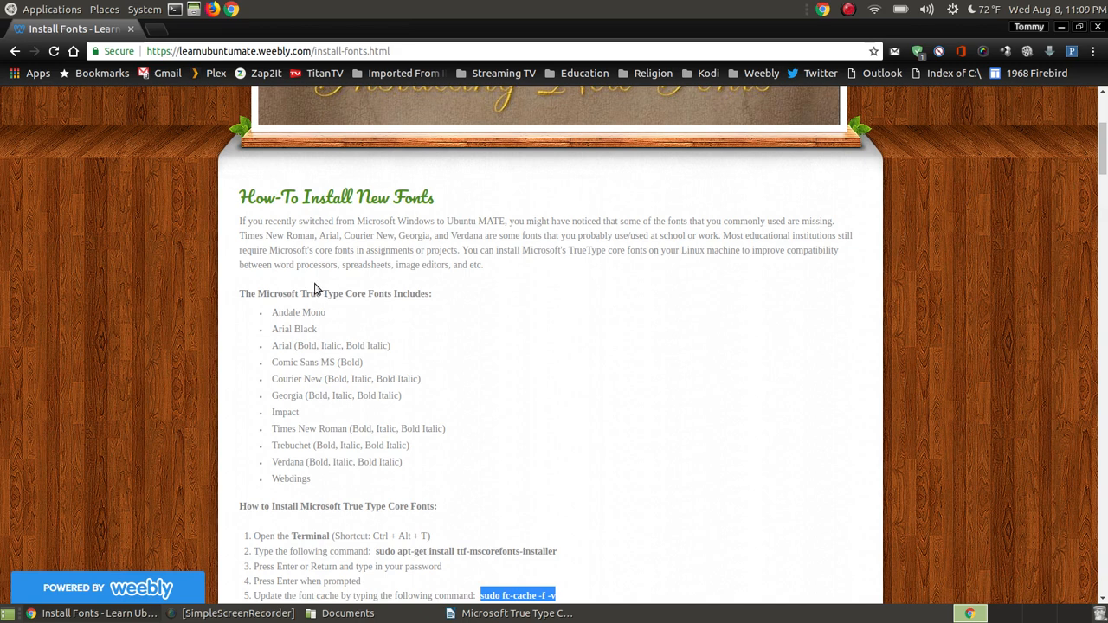
mouse_move(425, 273)
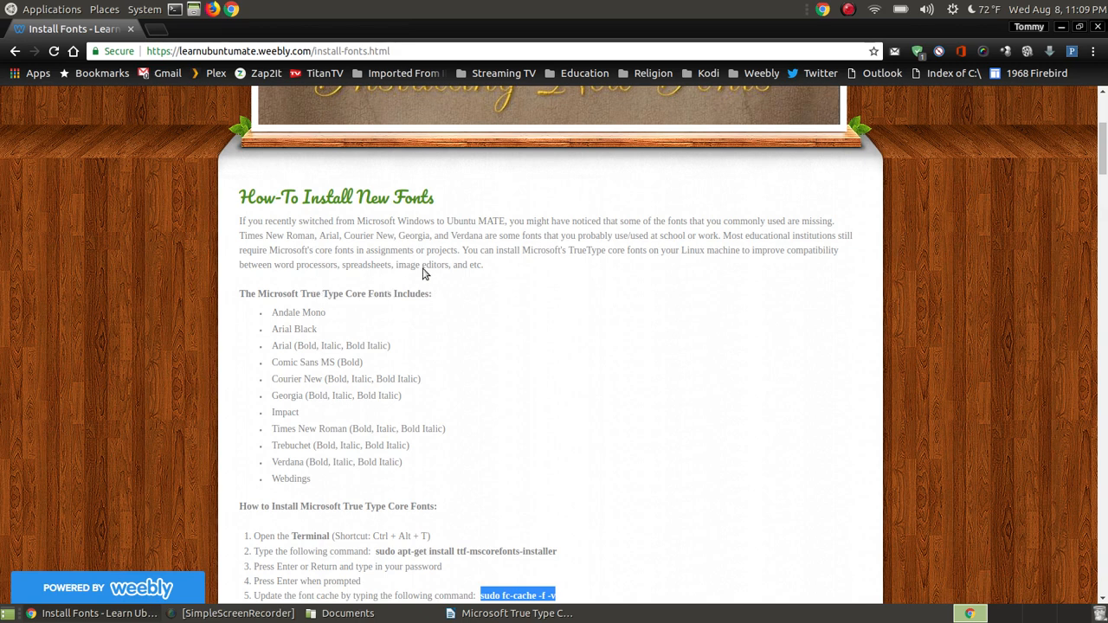
mouse_move(533, 270)
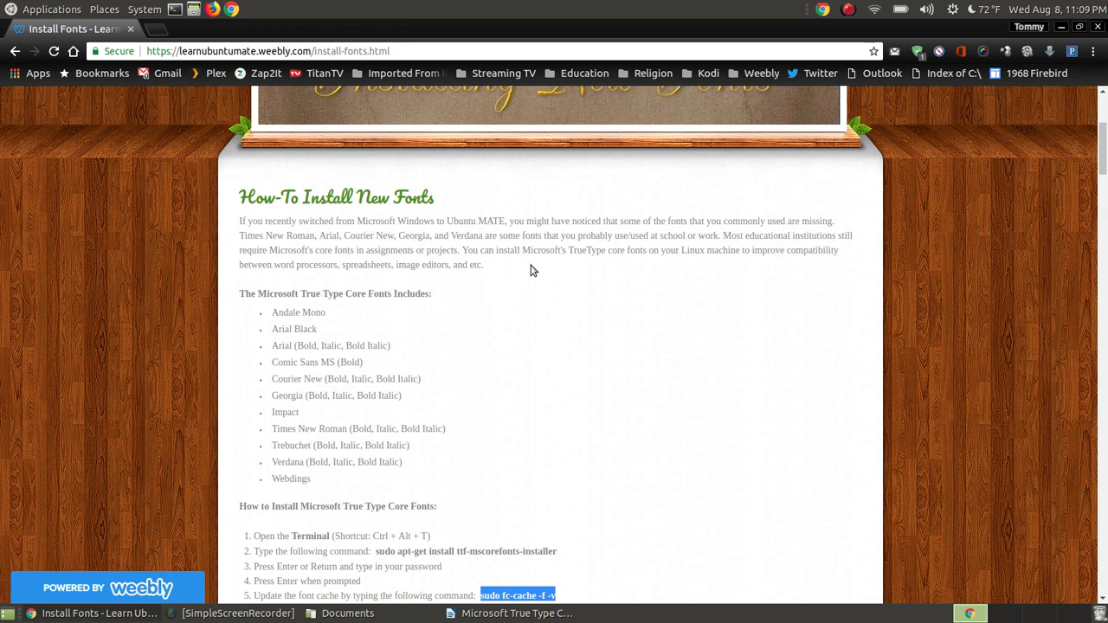
mouse_move(486, 271)
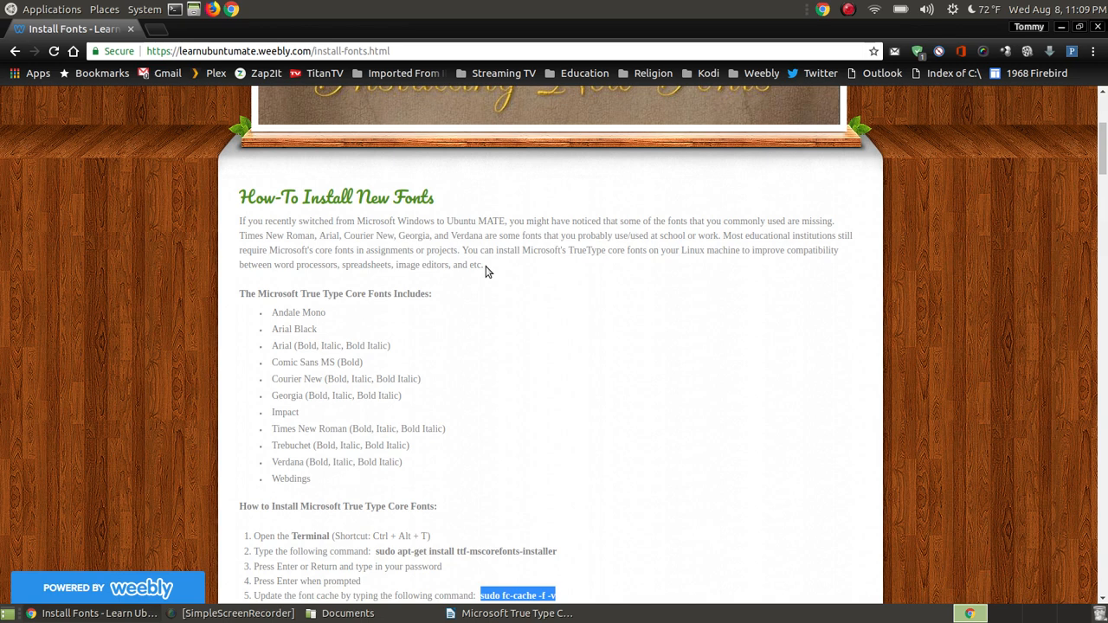
mouse_move(823, 254)
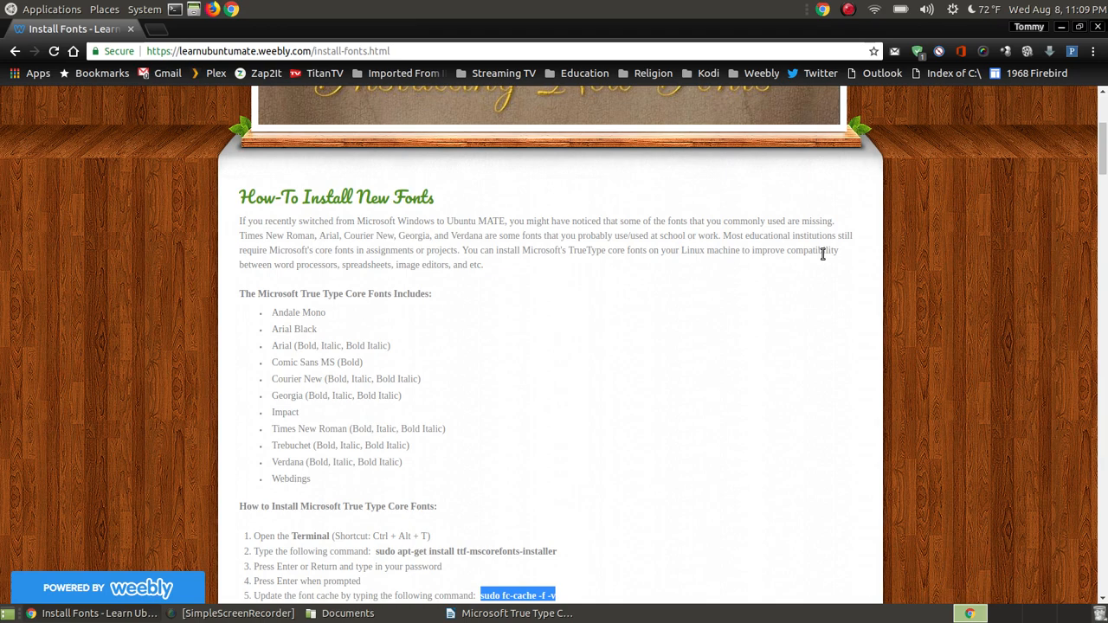
mouse_move(619, 574)
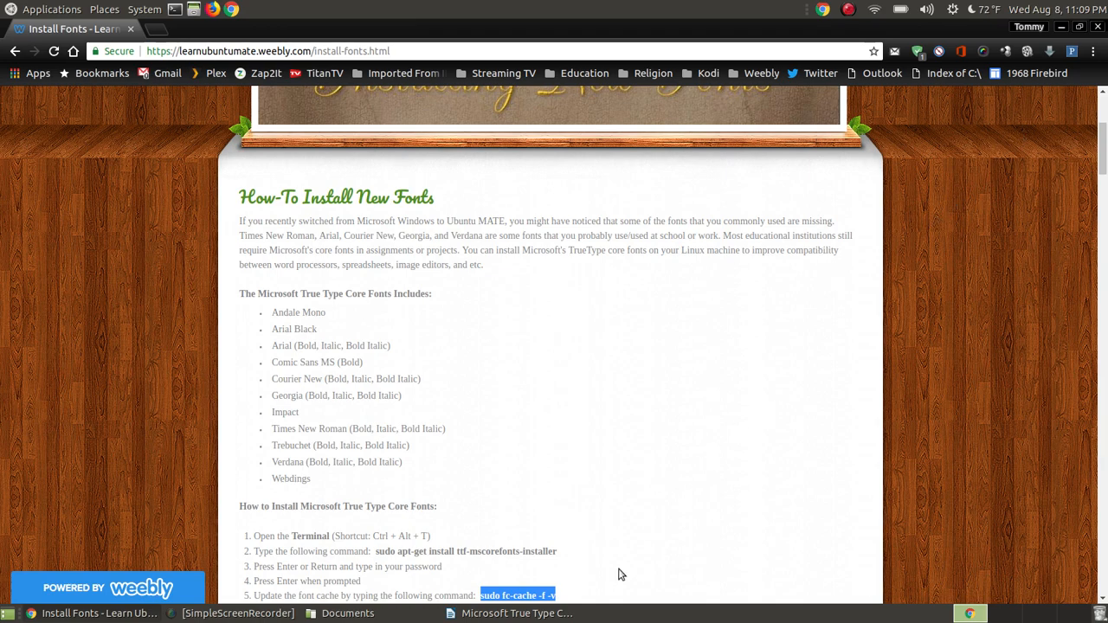
left_click(517, 613)
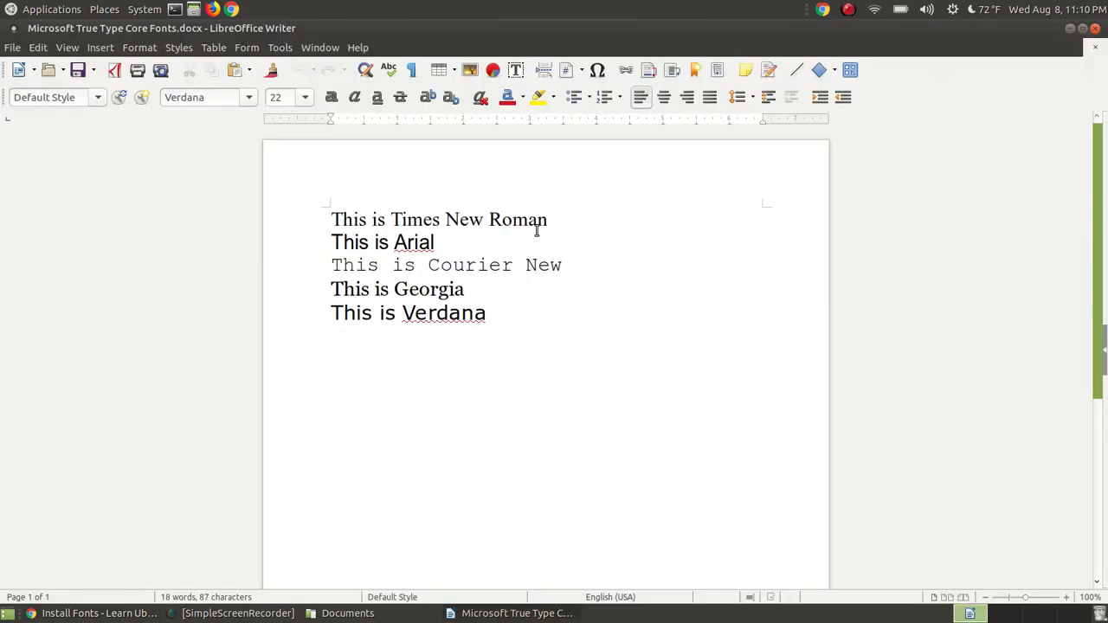
mouse_move(574, 227)
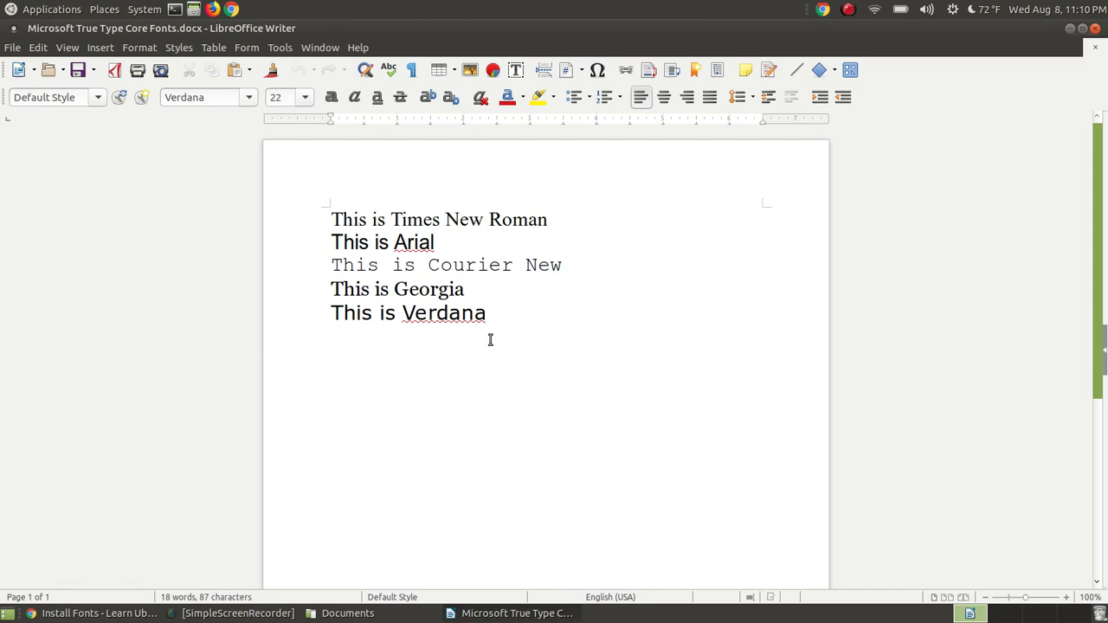
mouse_move(495, 313)
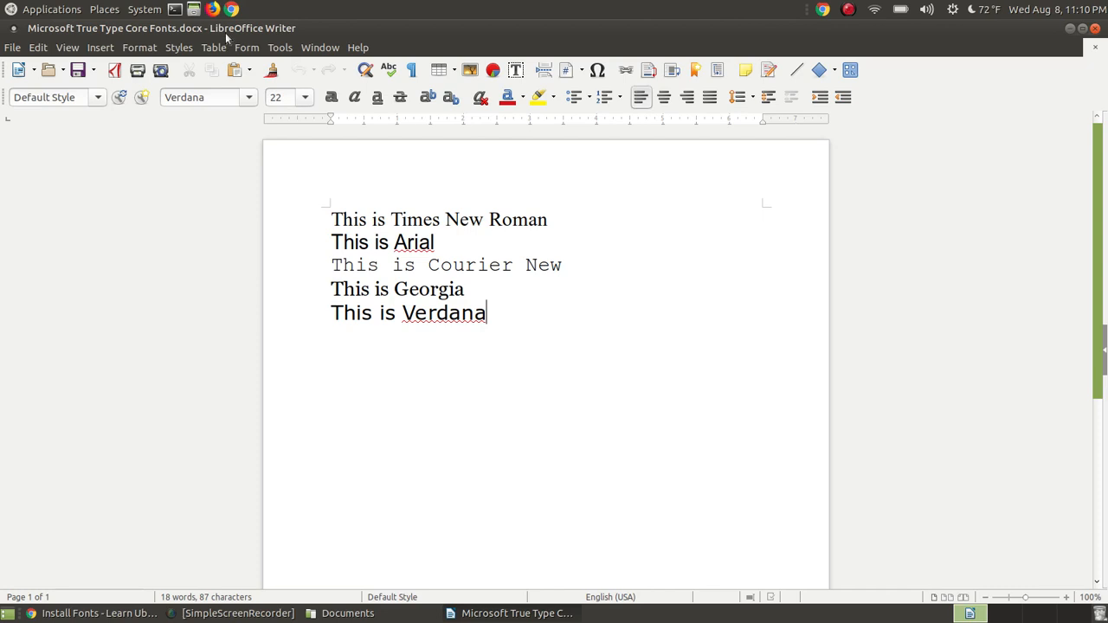
mouse_move(993, 179)
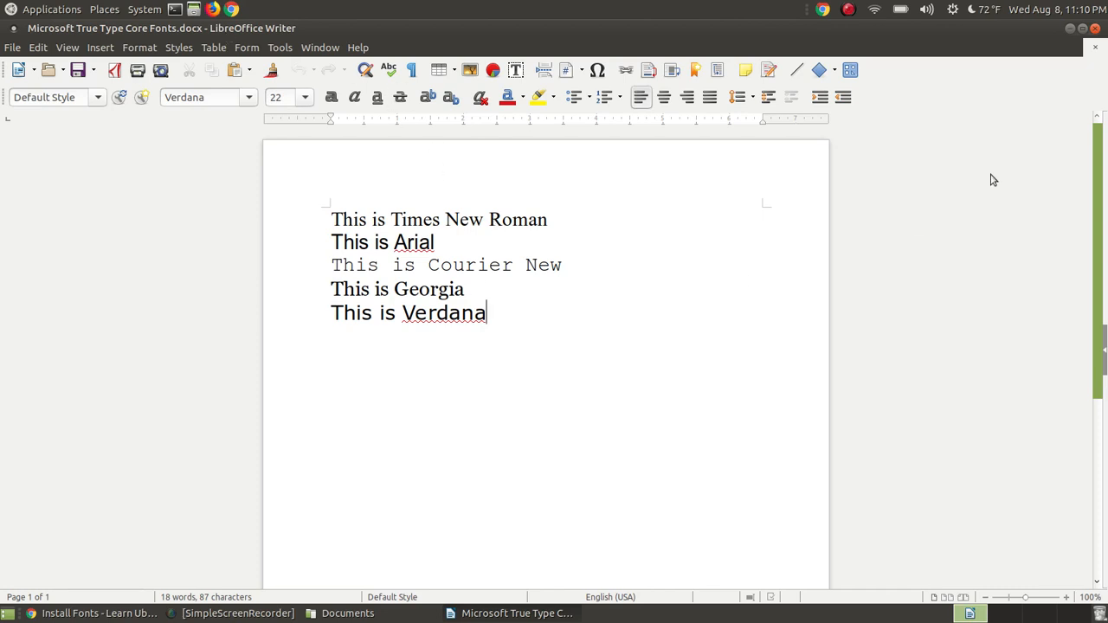
left_click(98, 613)
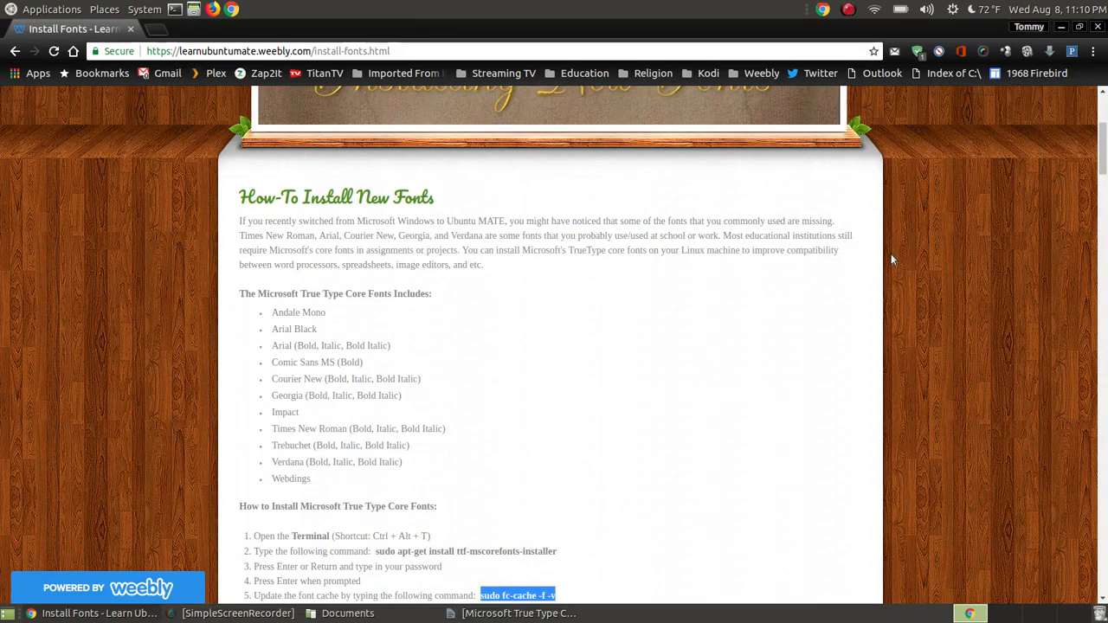
scroll("up", 3)
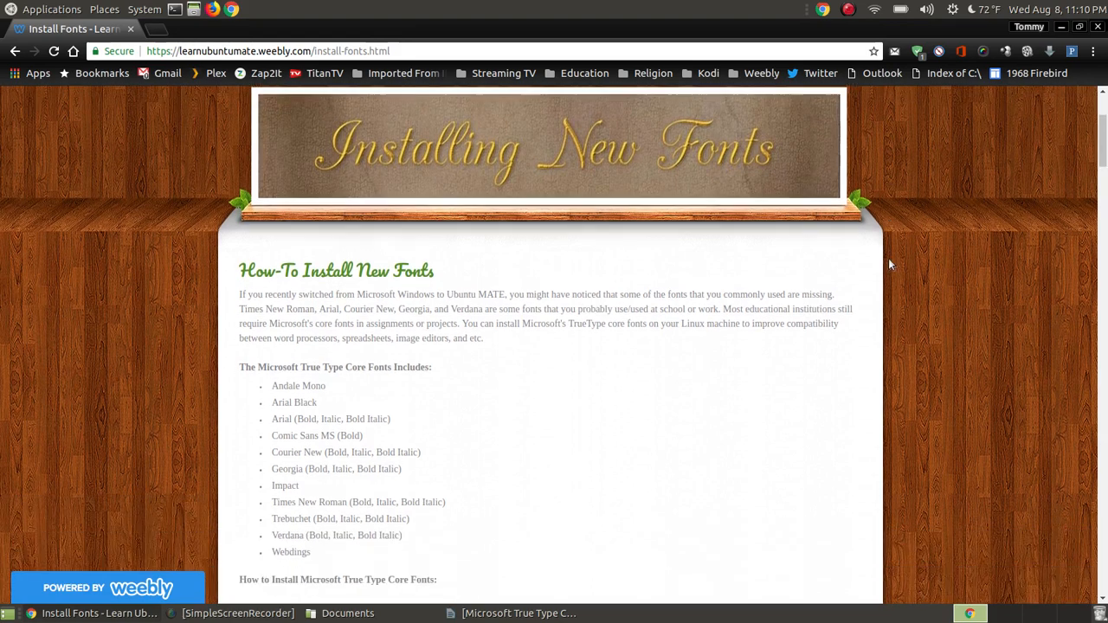
mouse_move(371, 387)
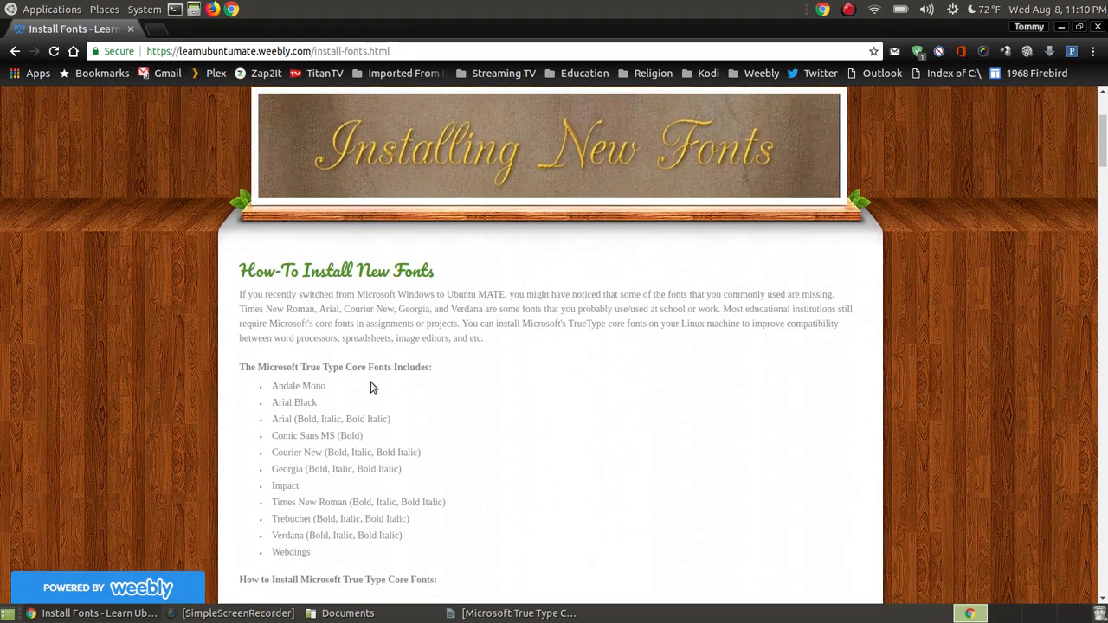
mouse_move(596, 407)
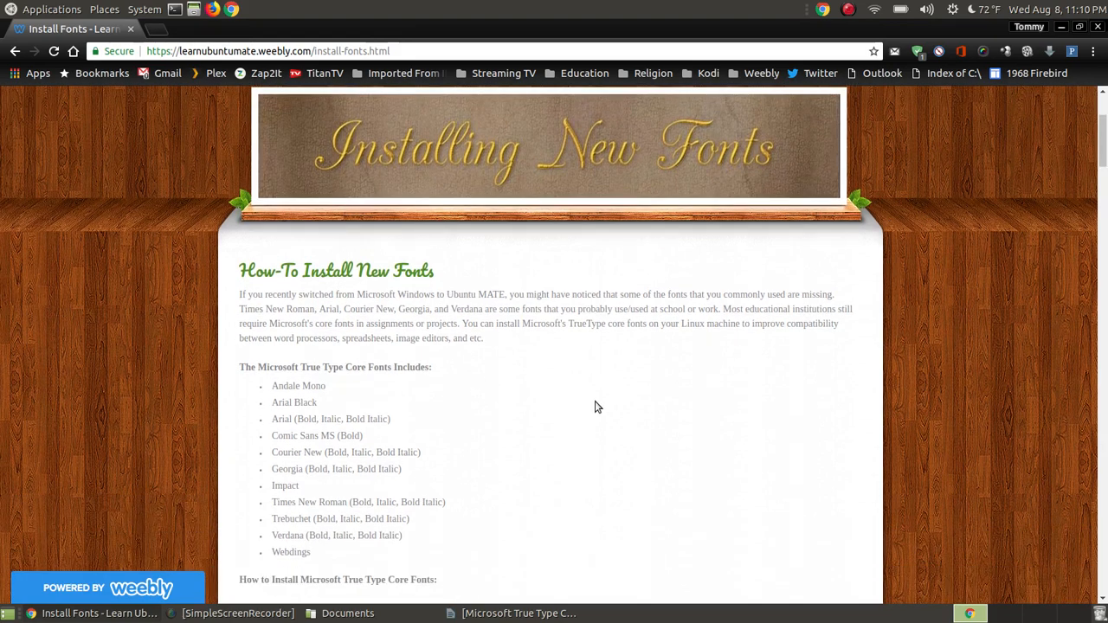